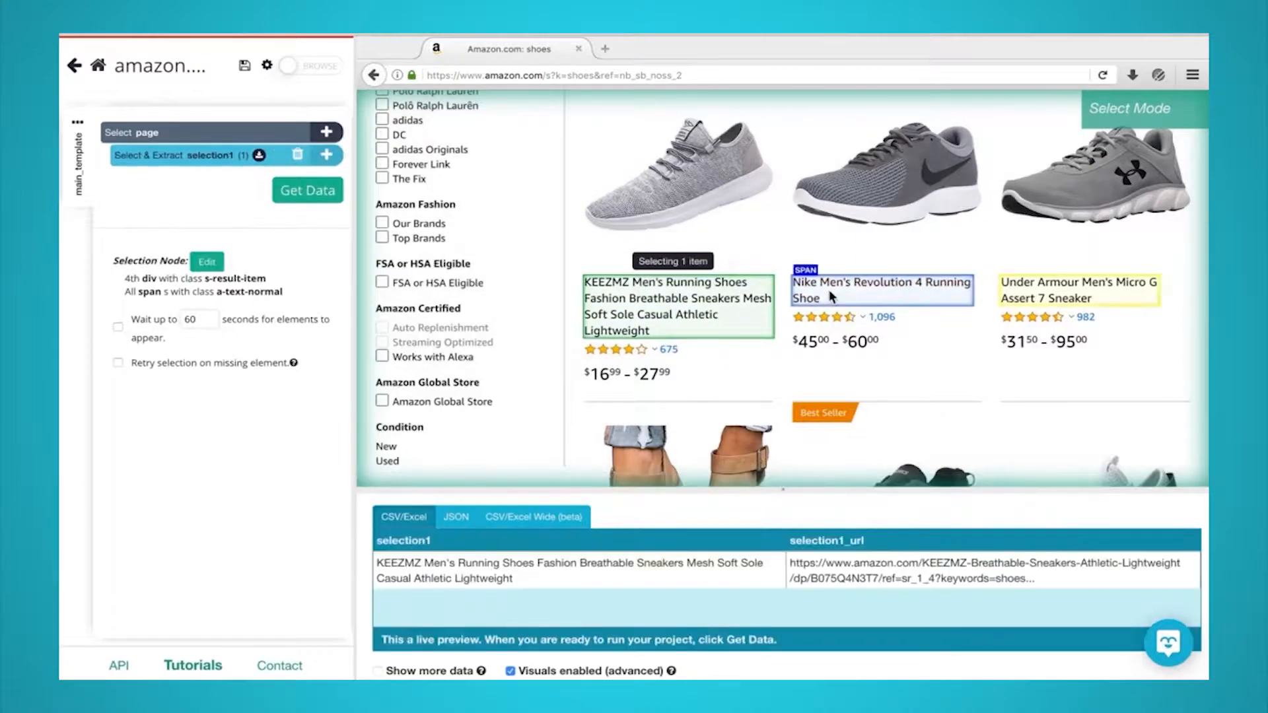
# - Leave the Amazon shoes project for the ParseHub home dashboard
pyautogui.click(881, 289)
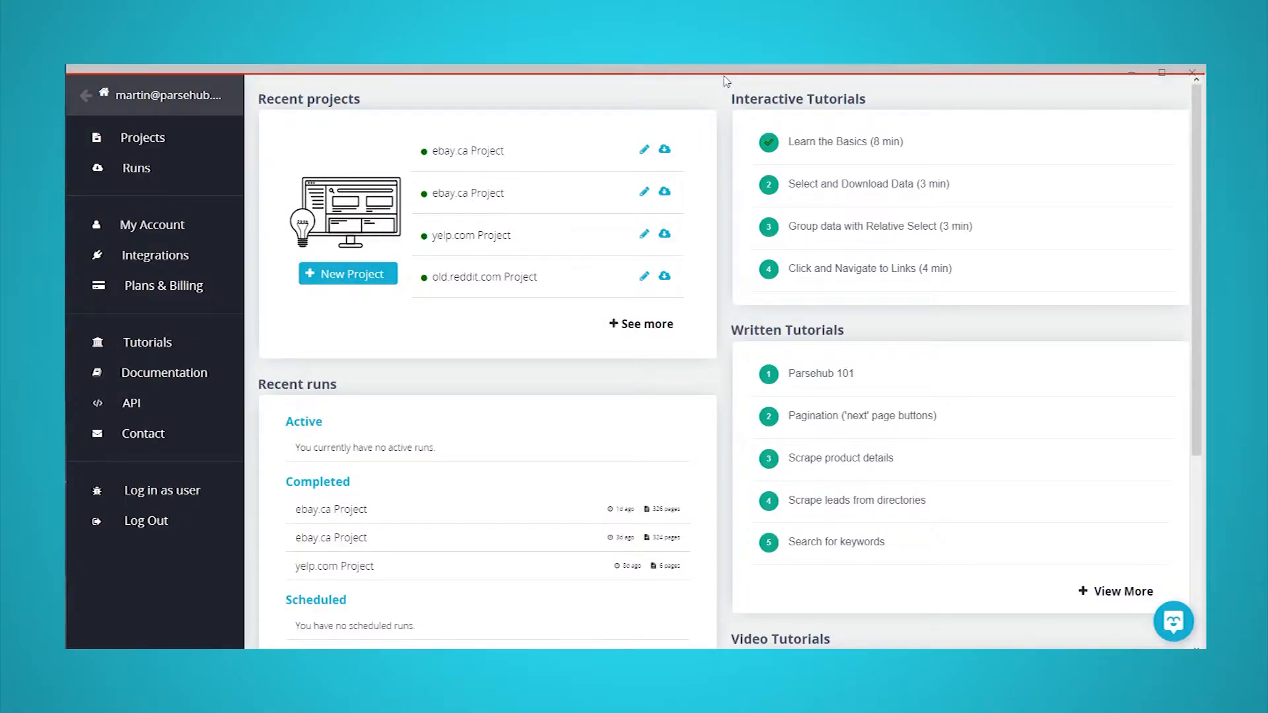
pyautogui.moveTo(387, 147)
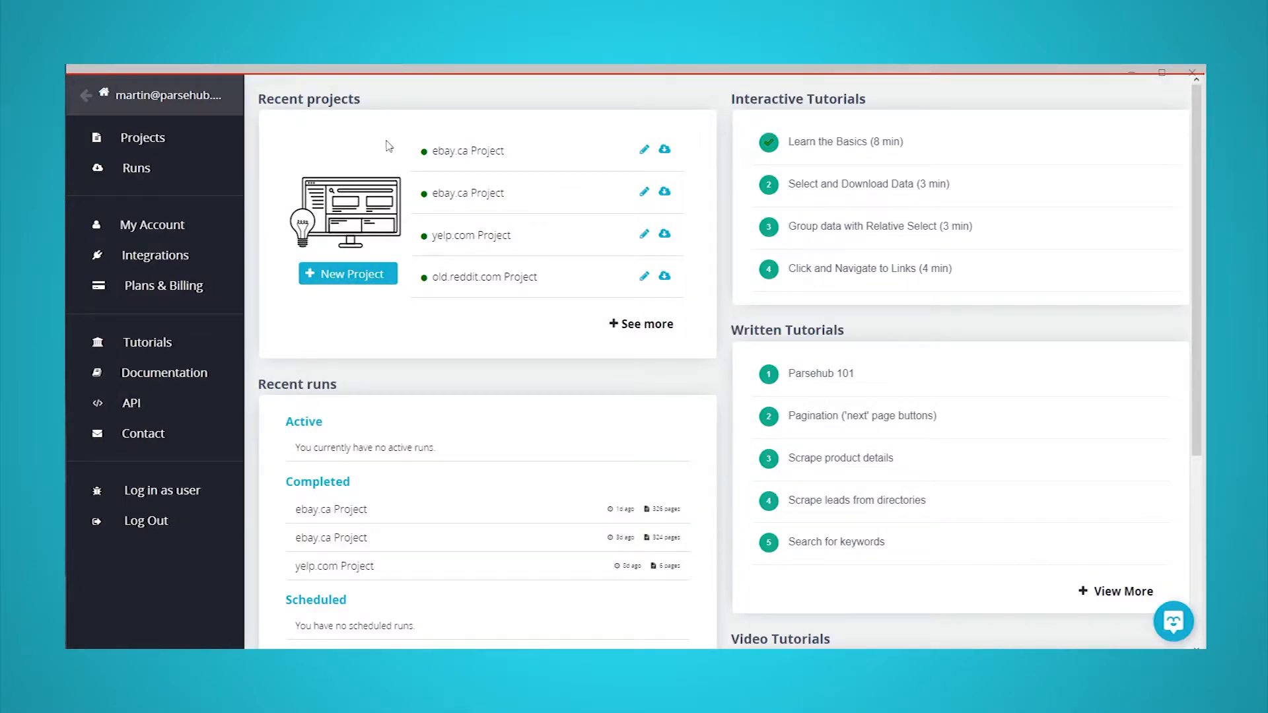
# - Create a new project starting on old.reddit.com/r/photographs/
pyautogui.click(348, 273)
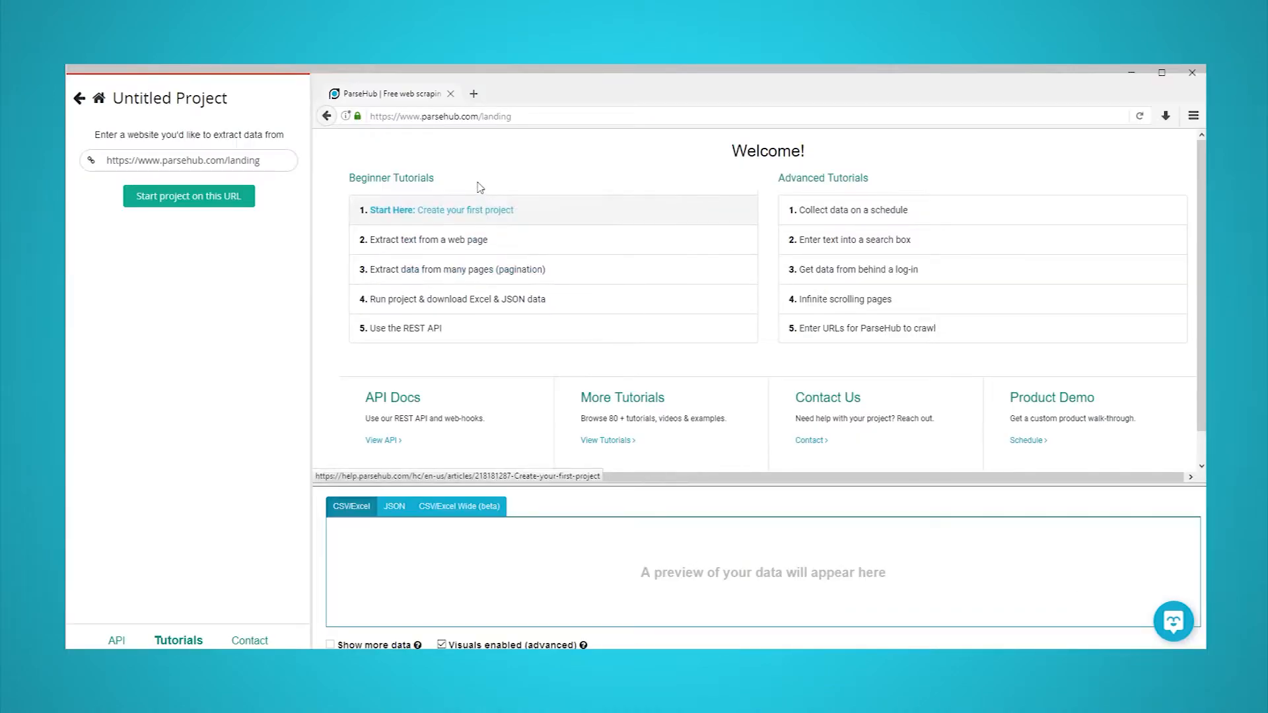
pyautogui.tripleClick(188, 159)
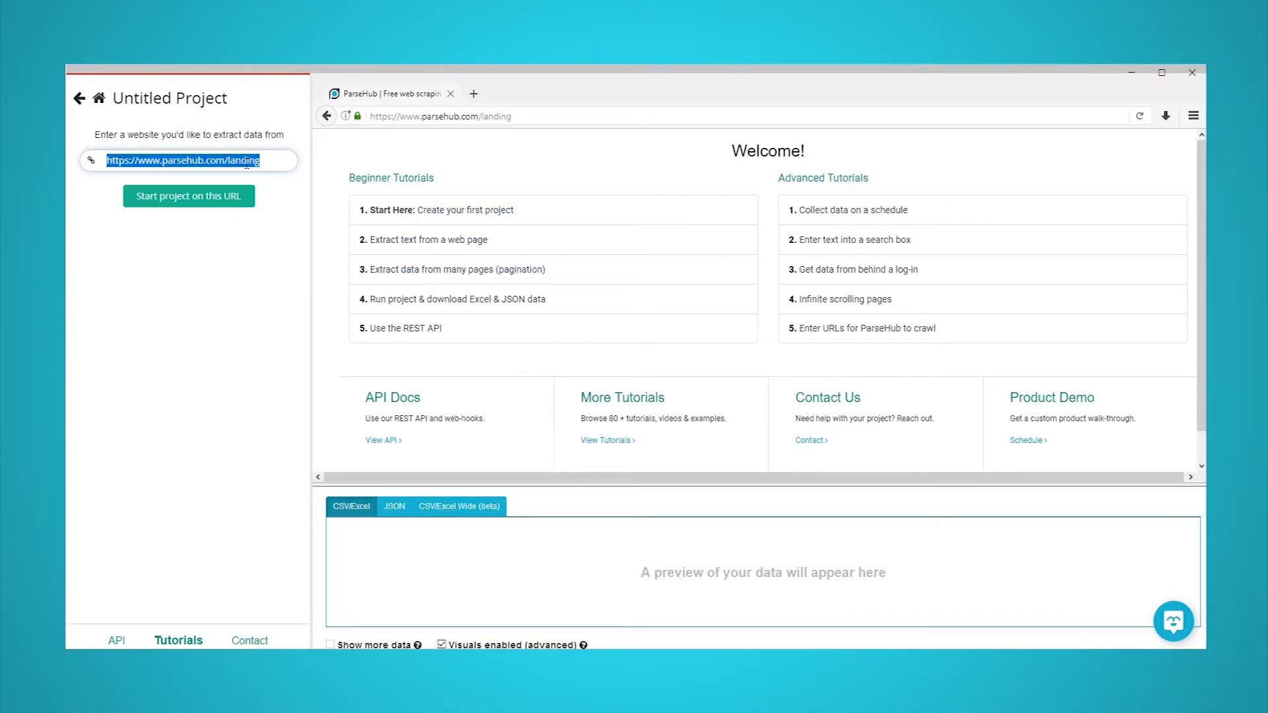
pyautogui.click(188, 196)
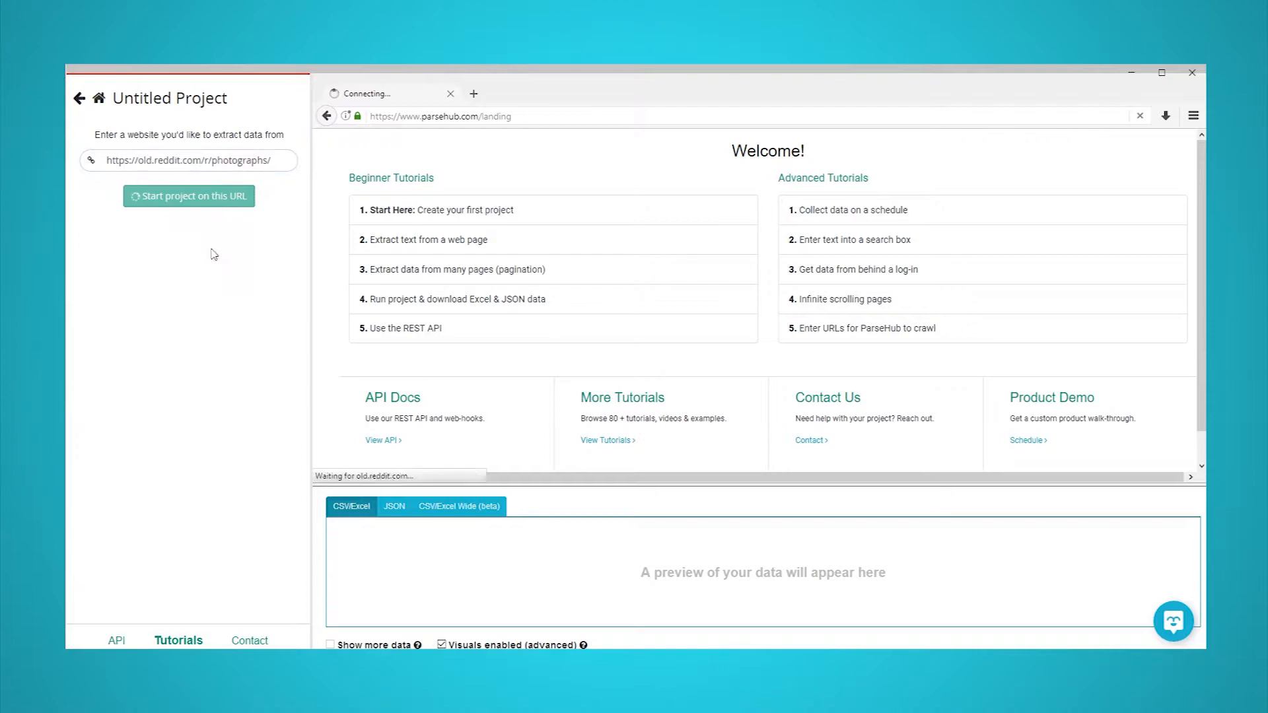
pyautogui.click(188, 196)
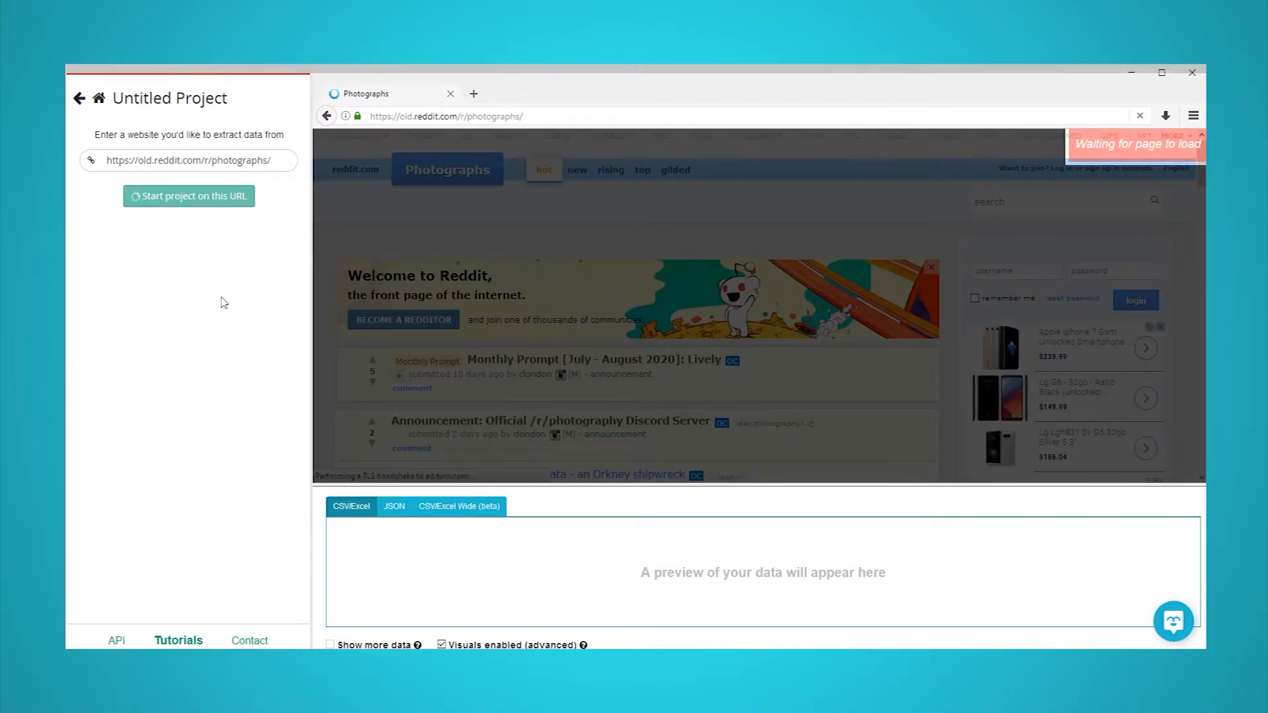
pyautogui.click(188, 196)
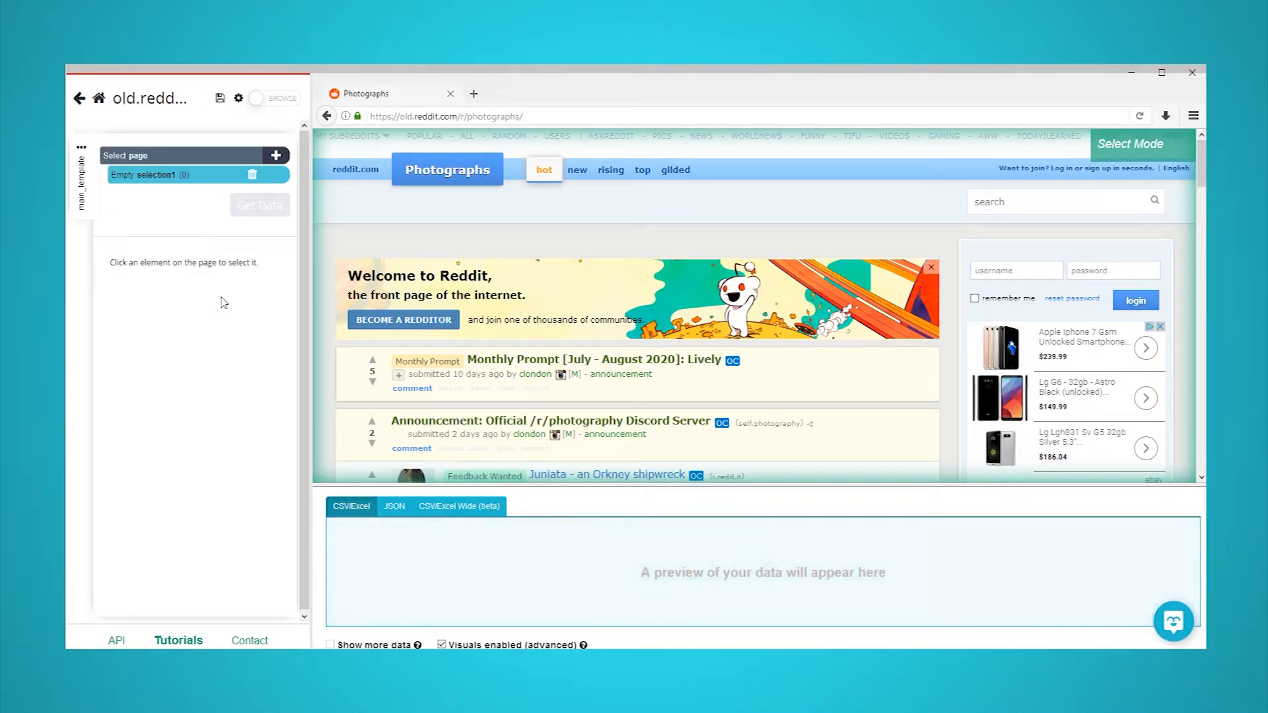
# - Select the Juniata and a second post title to match all 29, naming the selection 'posts'
pyautogui.scroll(-3)
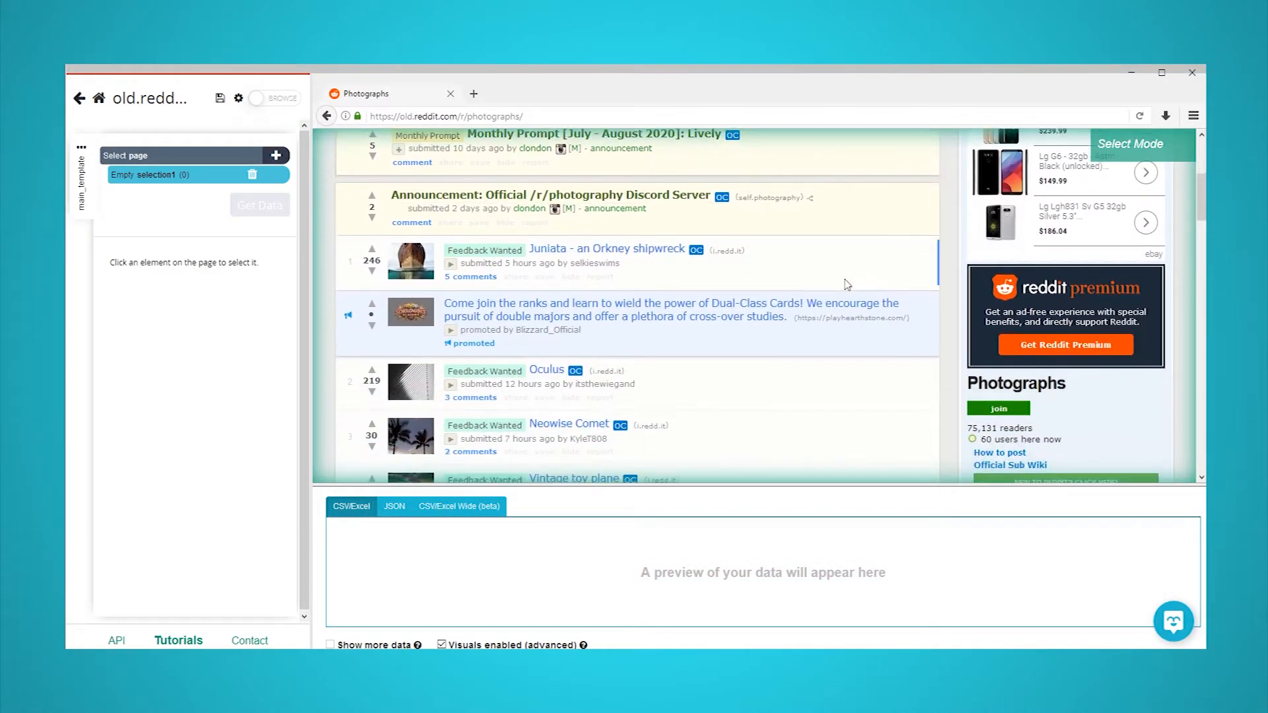
pyautogui.click(605, 249)
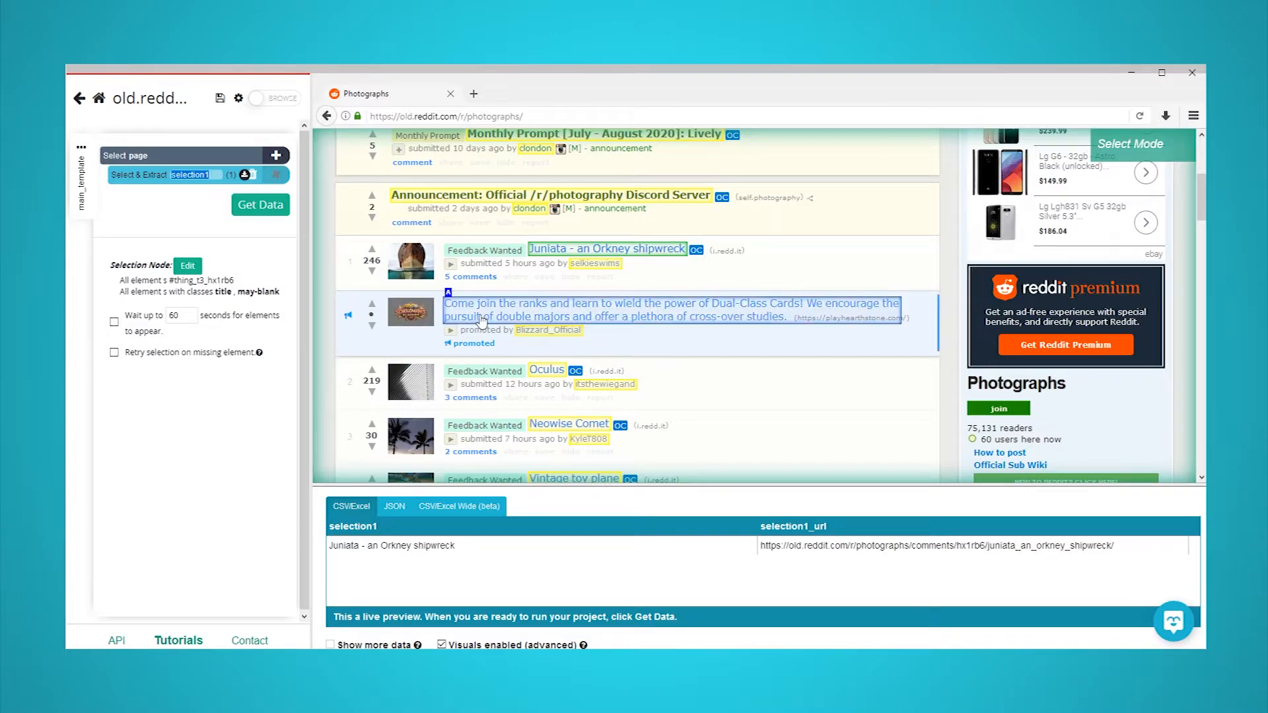
pyautogui.click(544, 370)
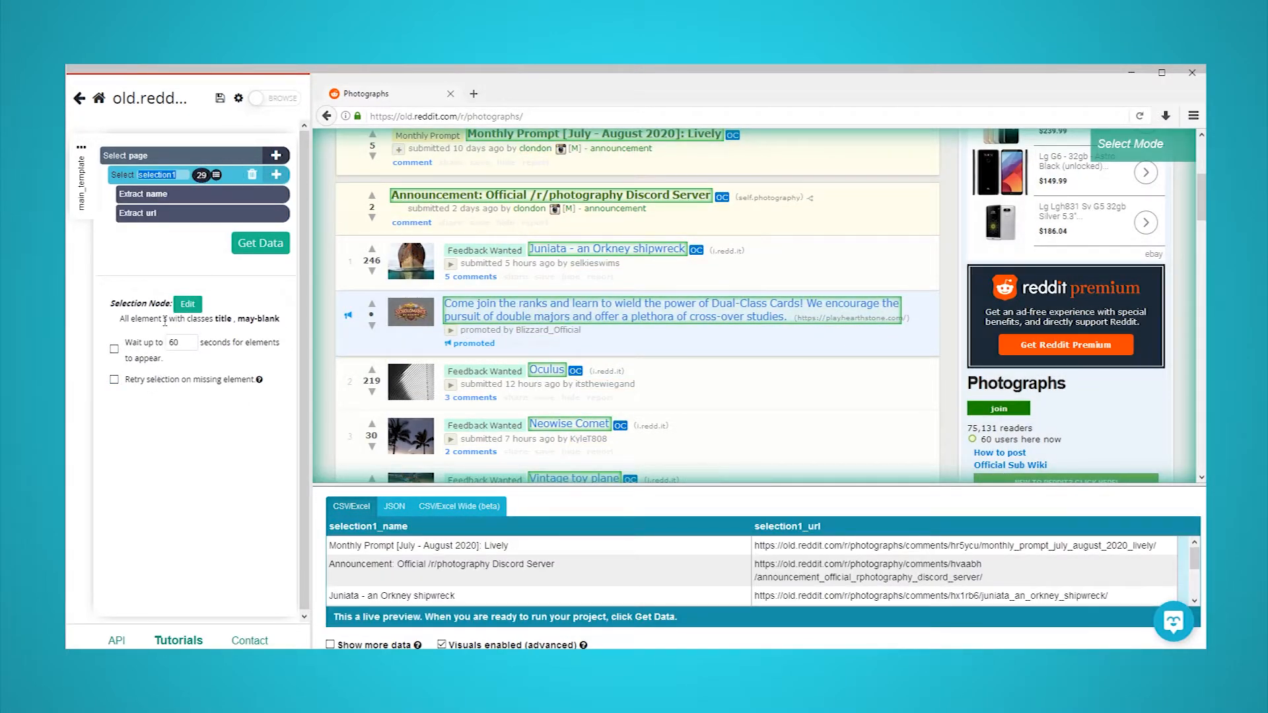
pyautogui.write('posts')
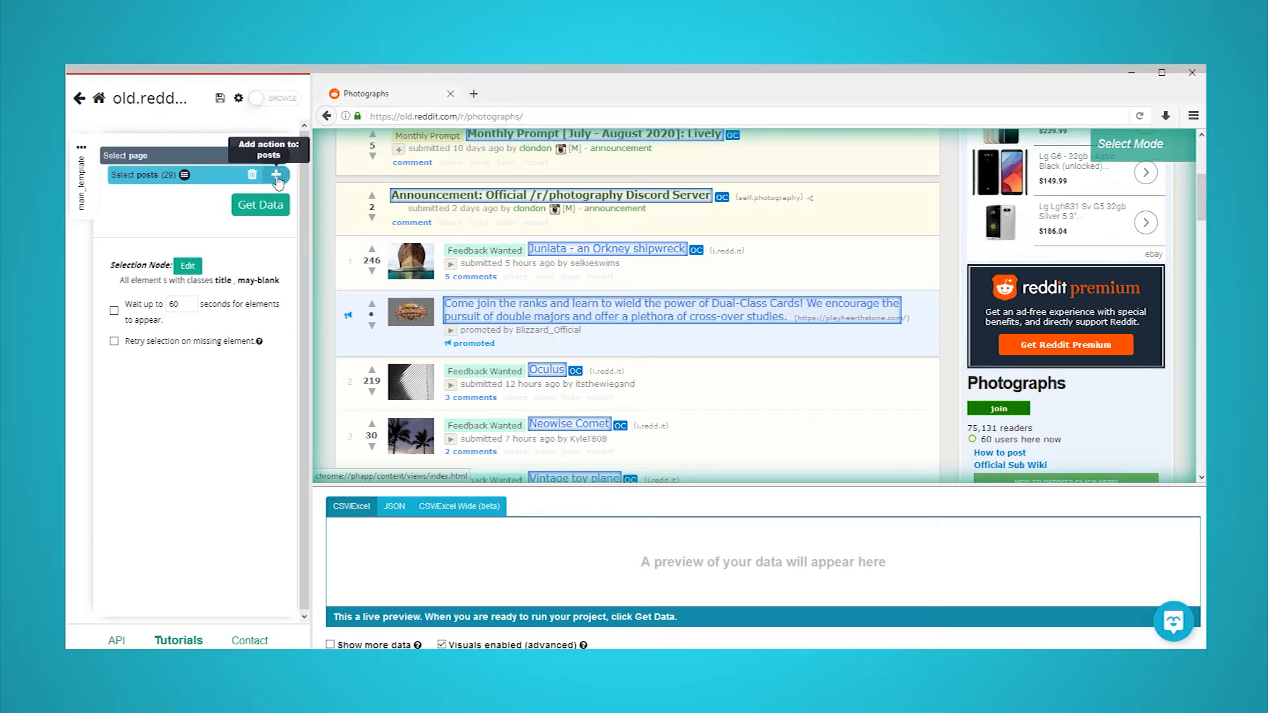
# - Add a Click action on posts that opens a new 'posts_template'
pyautogui.click(276, 176)
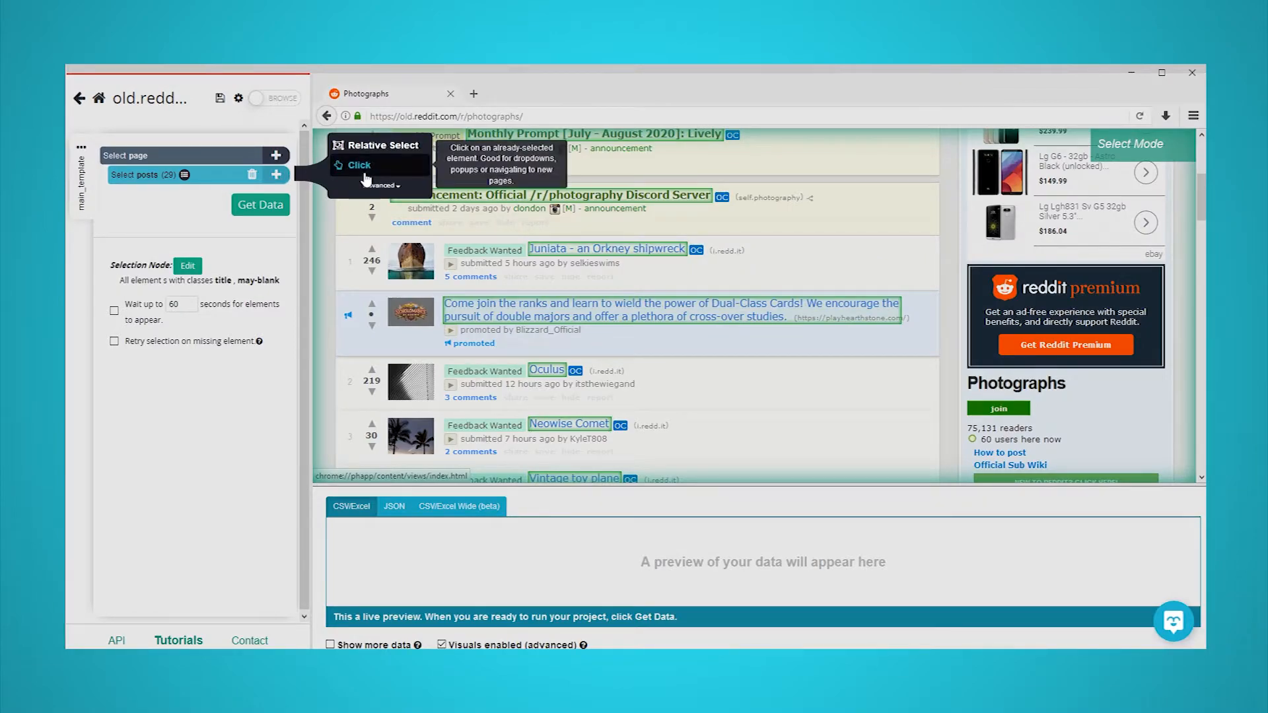
pyautogui.click(356, 165)
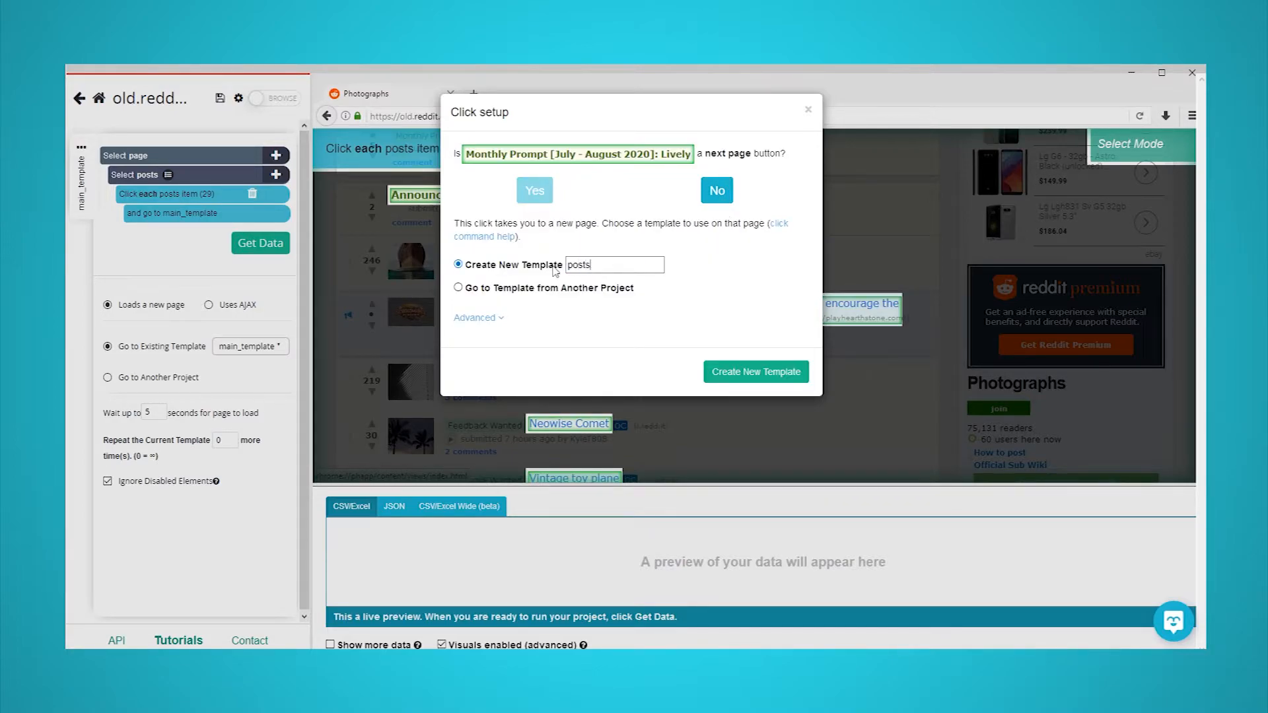
pyautogui.write('_tem')
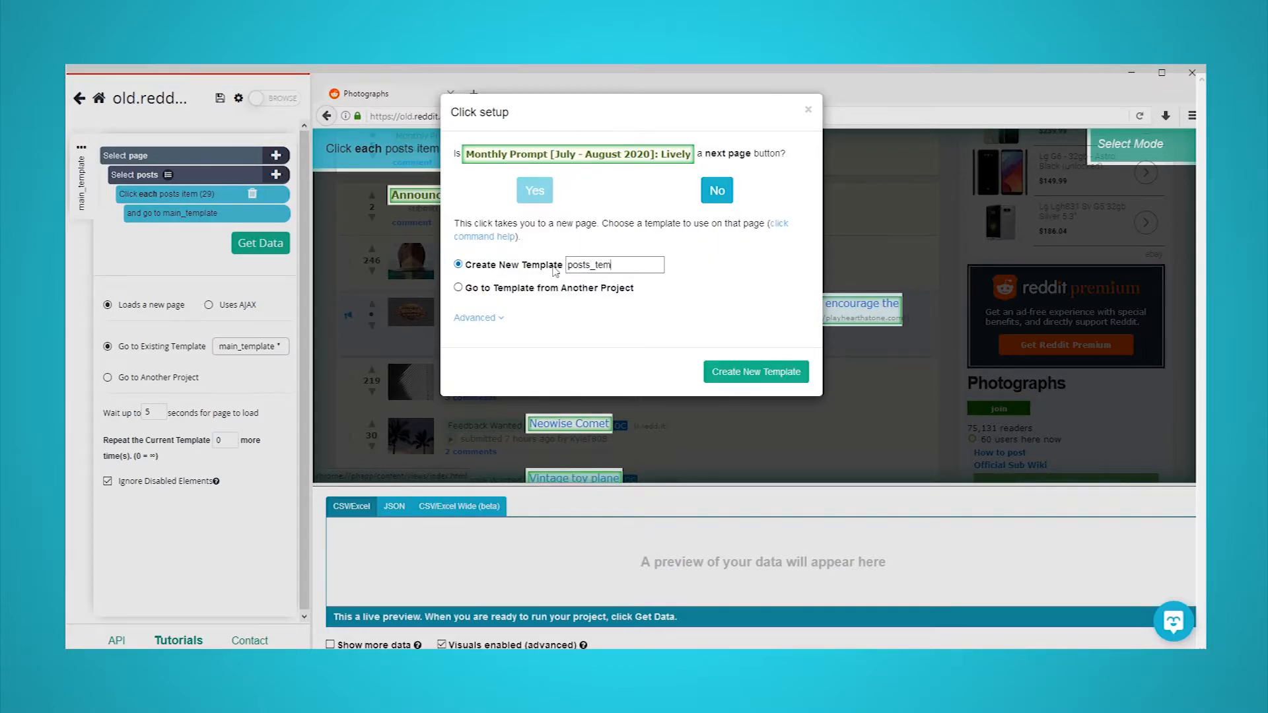
pyautogui.click(755, 371)
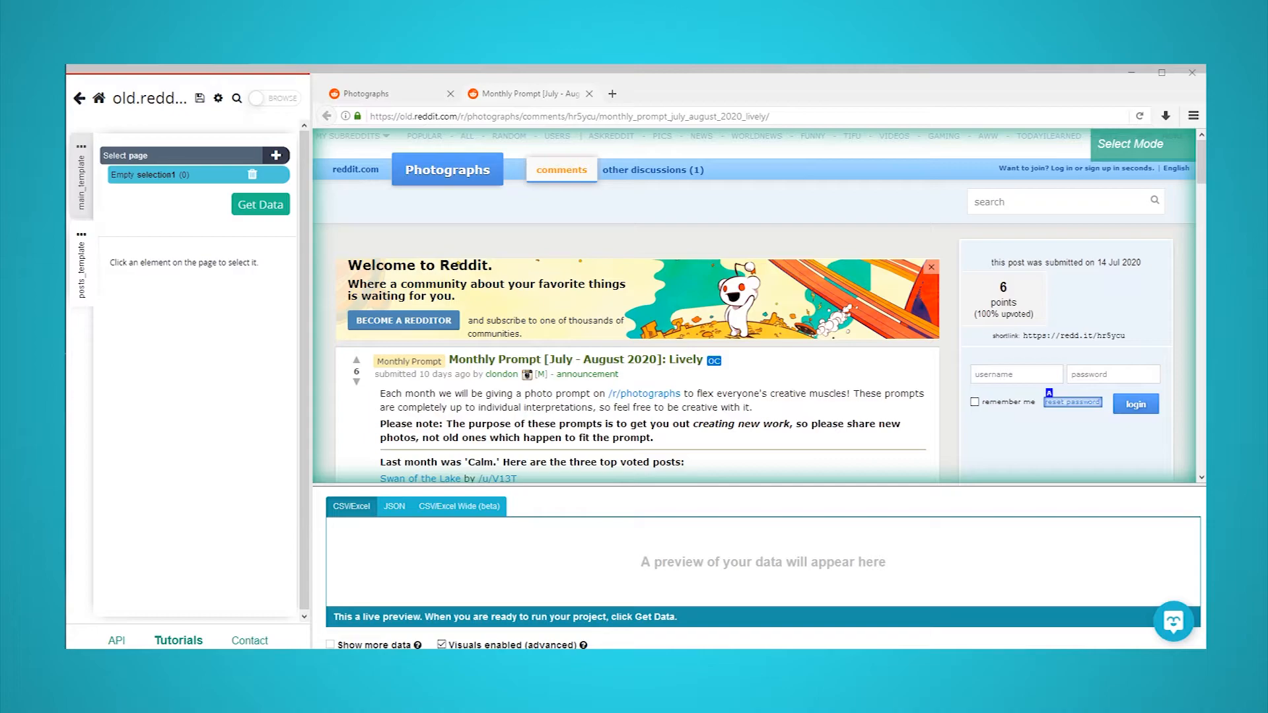
# - Select the Juniata post's photo to extract image and image_url, then review the extraction
pyautogui.click(566, 116)
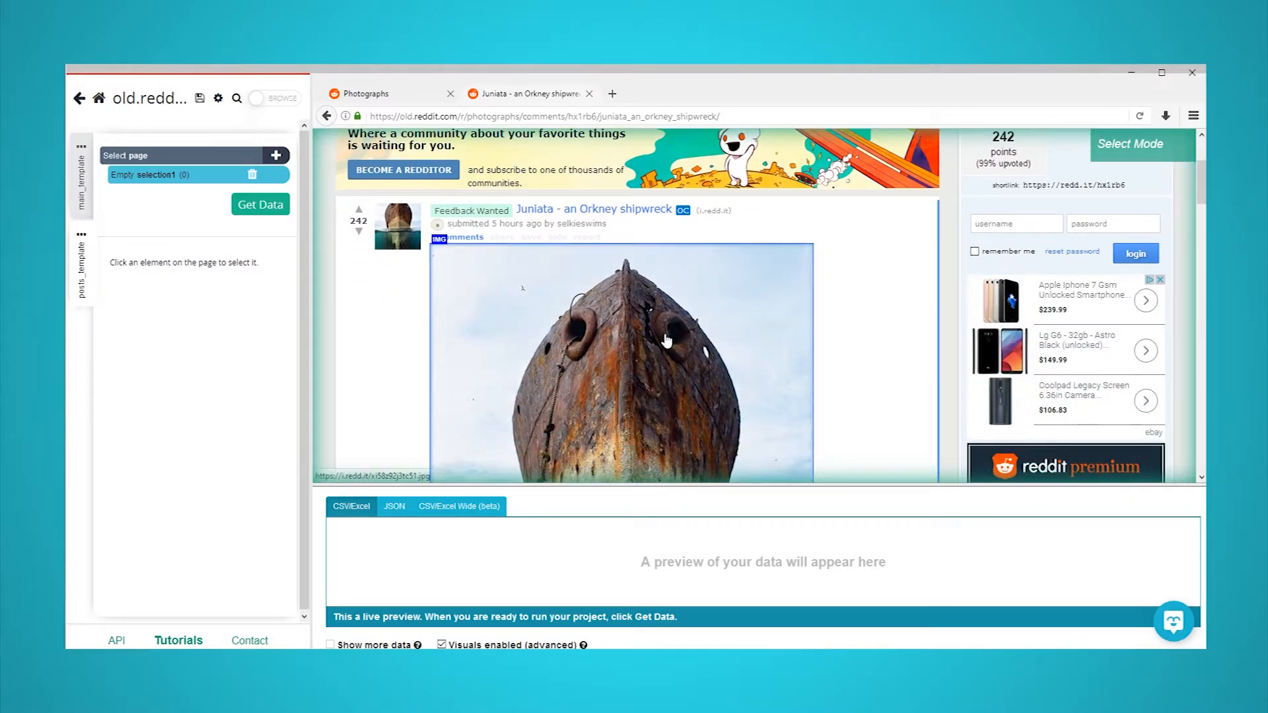
pyautogui.click(620, 348)
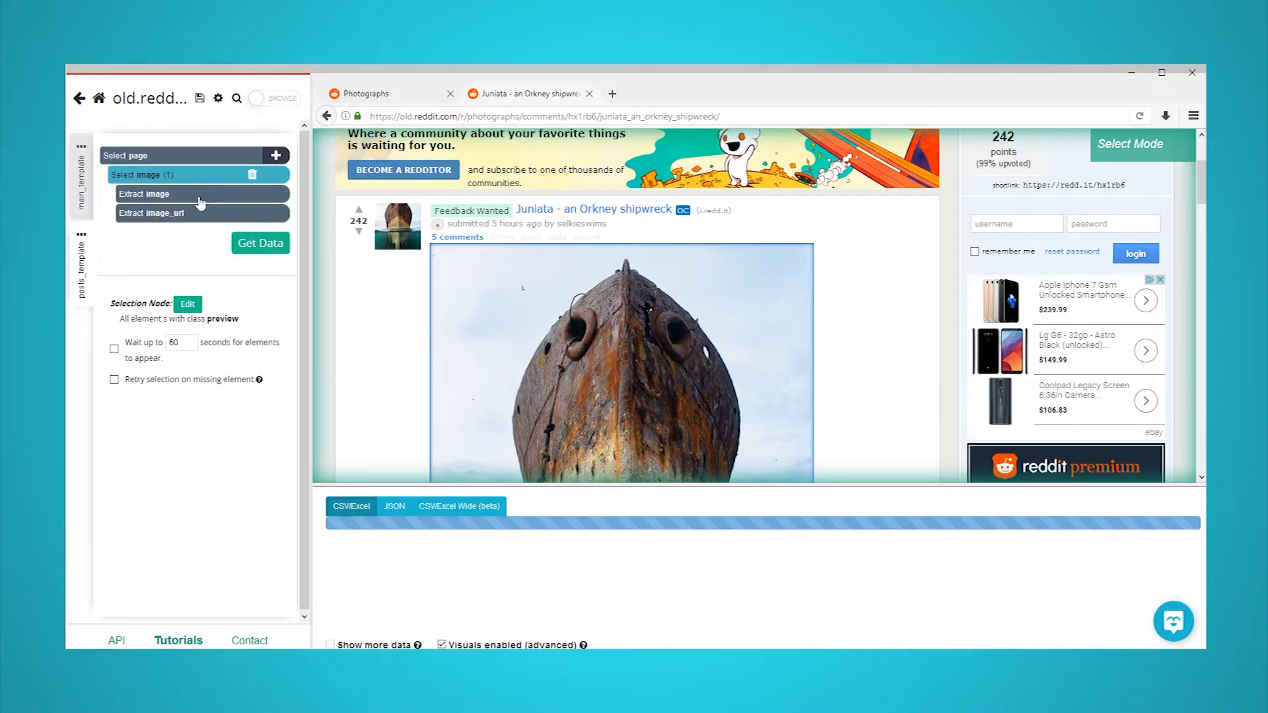
pyautogui.click(260, 243)
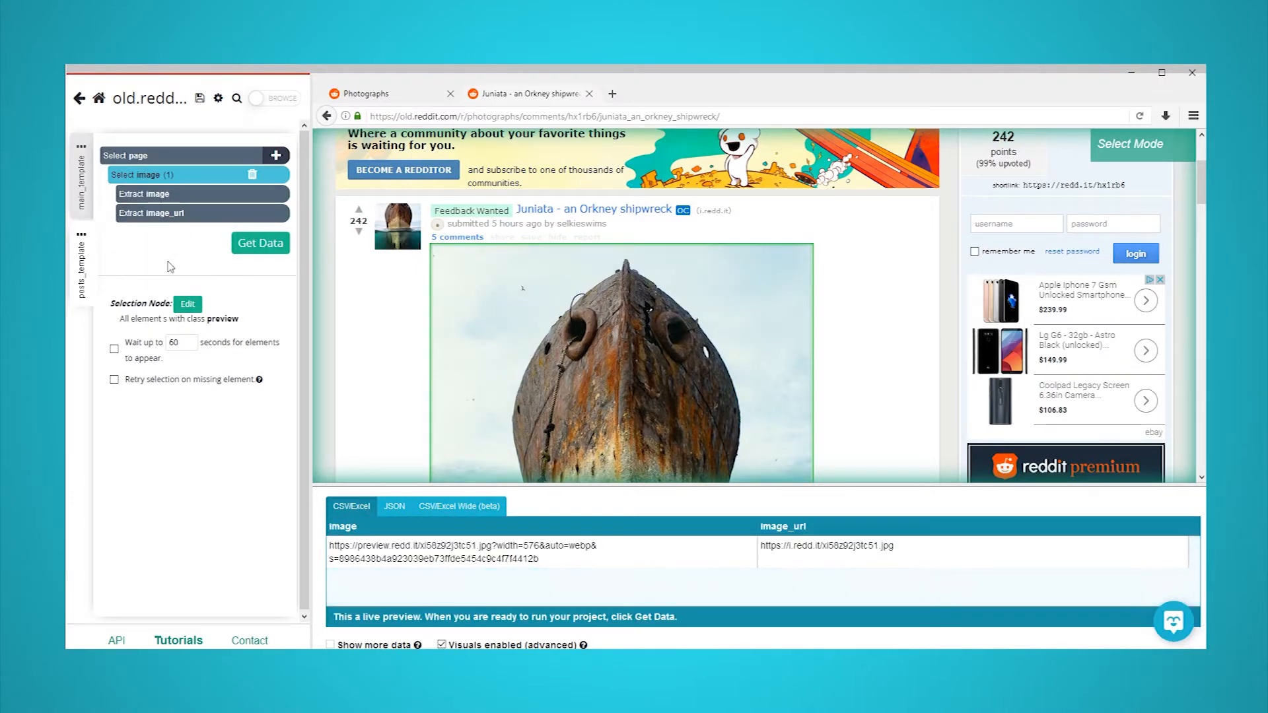
pyautogui.click(252, 195)
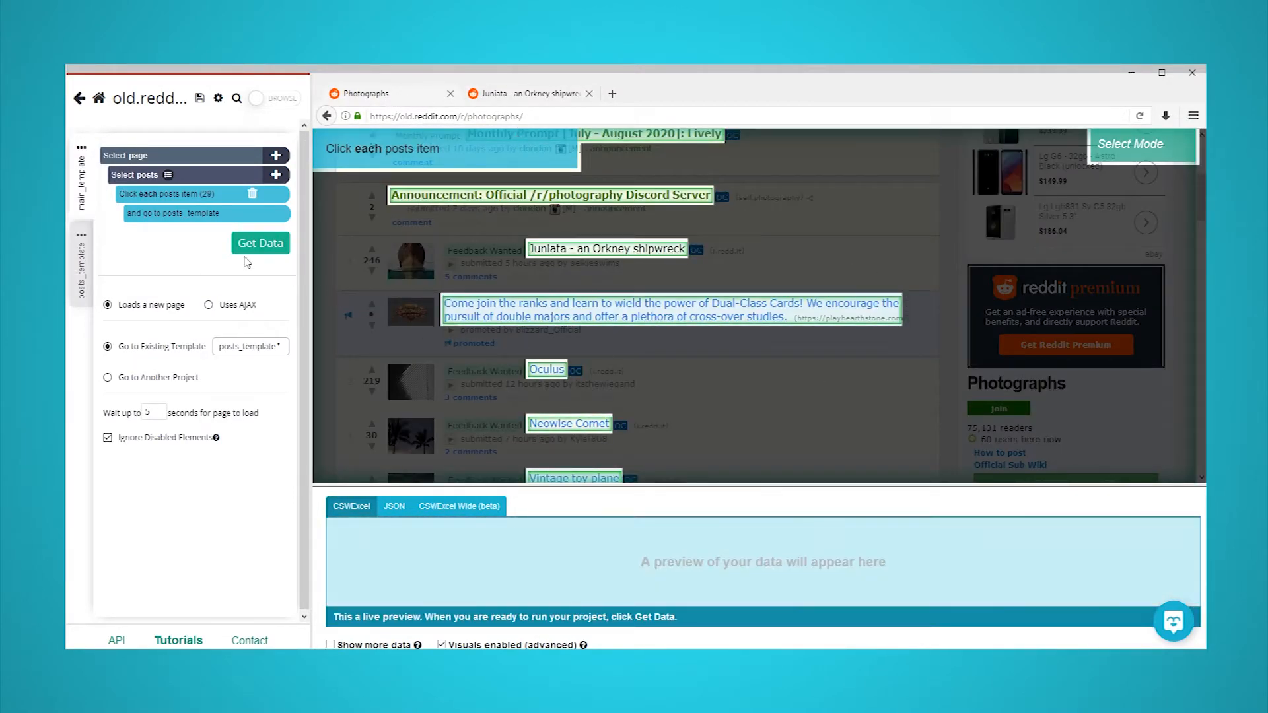
pyautogui.moveTo(276, 155)
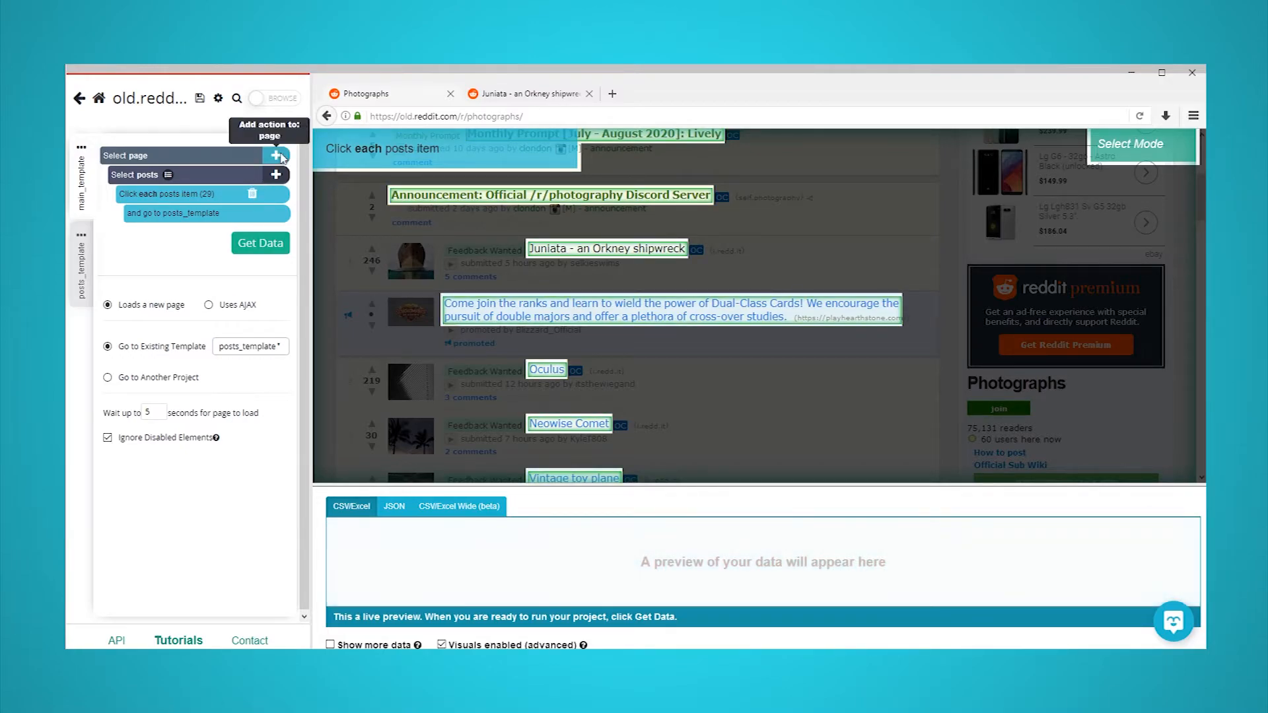
# - Add a 'next' selection for the subreddit's next-page link
pyautogui.click(276, 174)
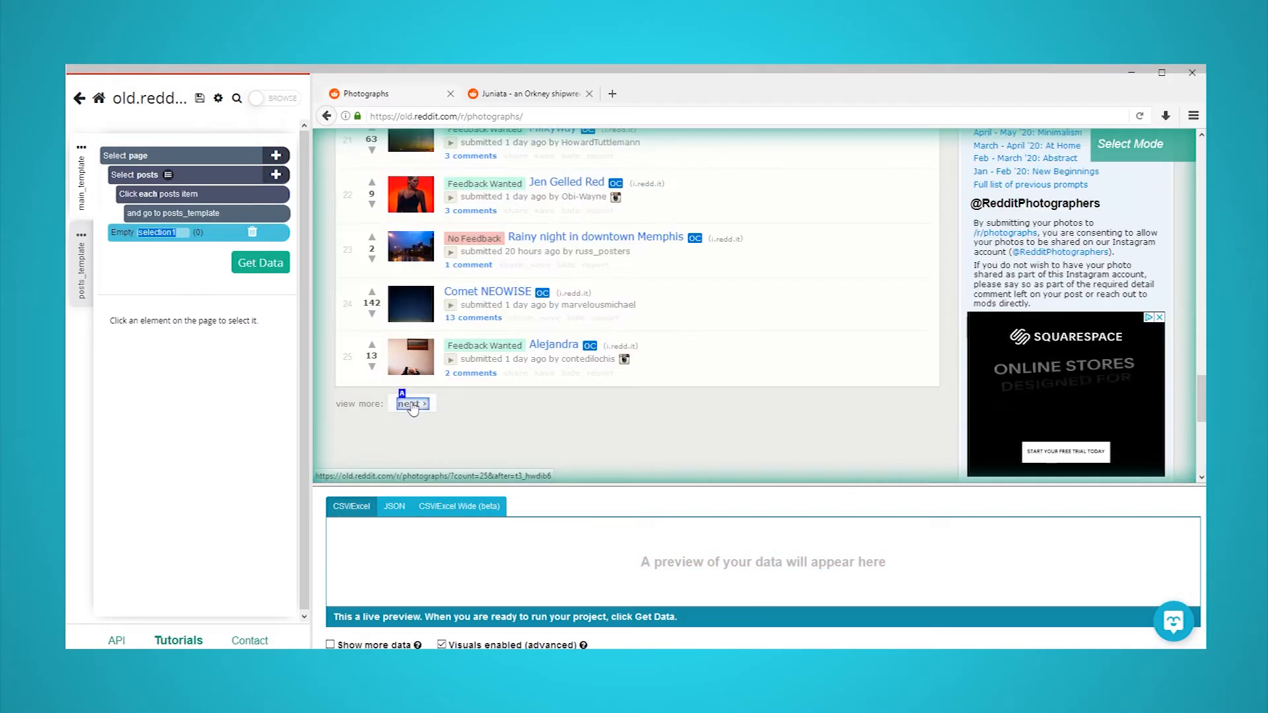
pyautogui.click(412, 402)
pyautogui.write('next')
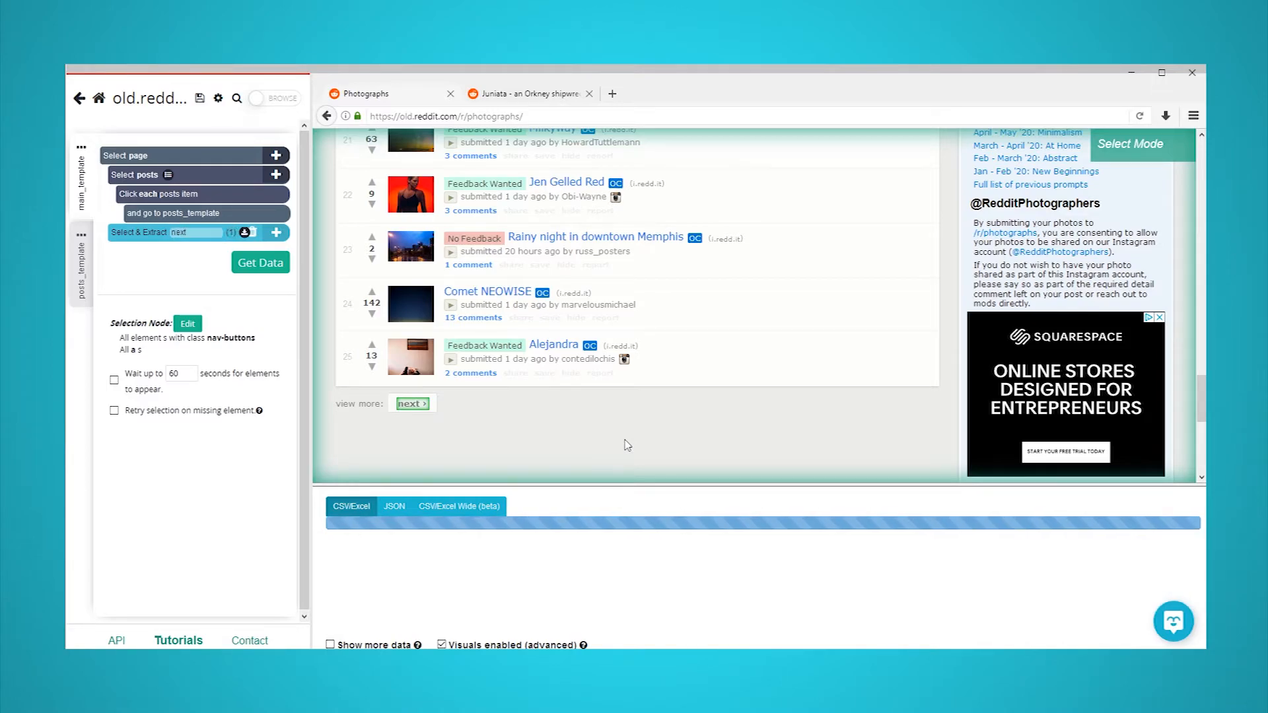
pyautogui.click(198, 231)
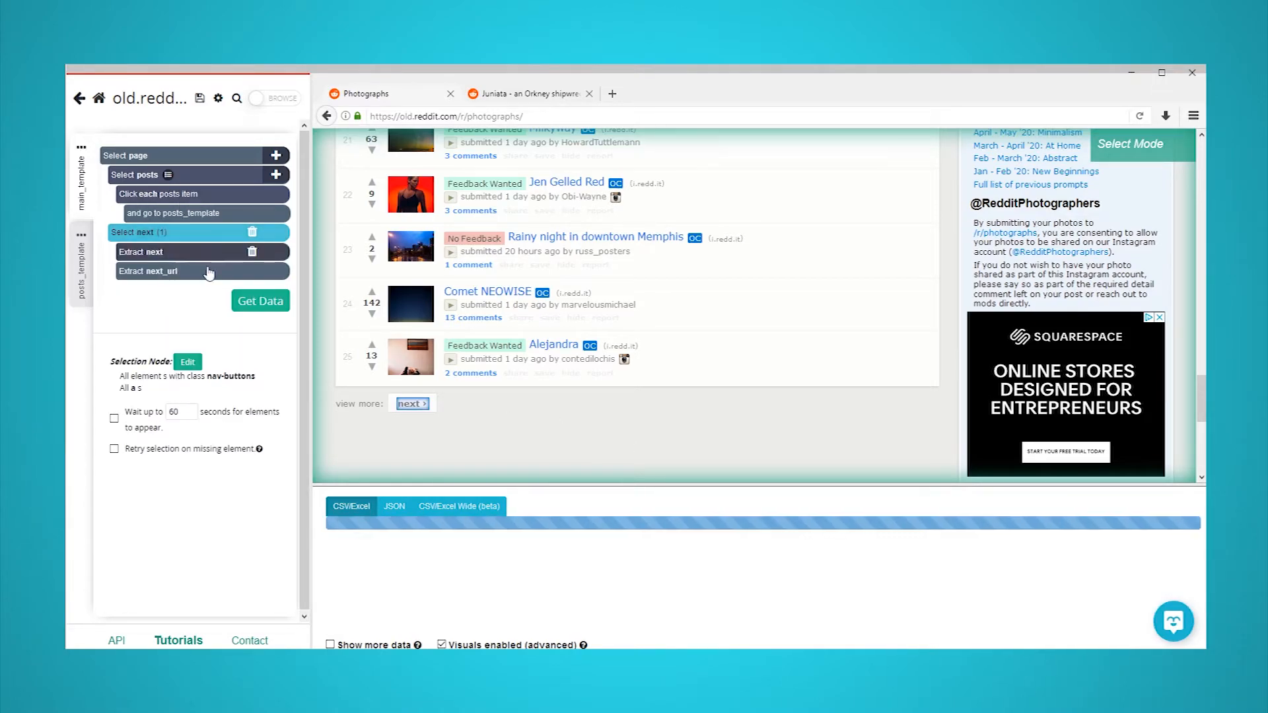
# - Delete the next and next_url extractions and add a Click action to 'next'
pyautogui.click(251, 271)
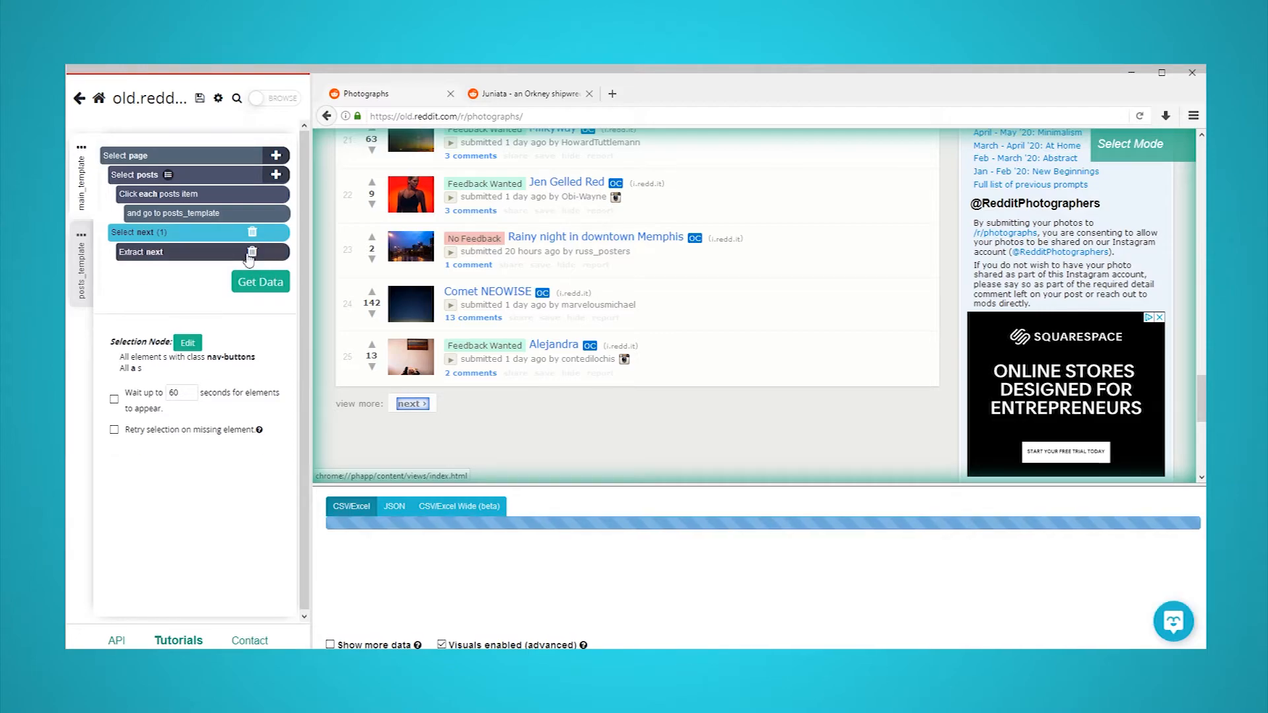
pyautogui.click(252, 252)
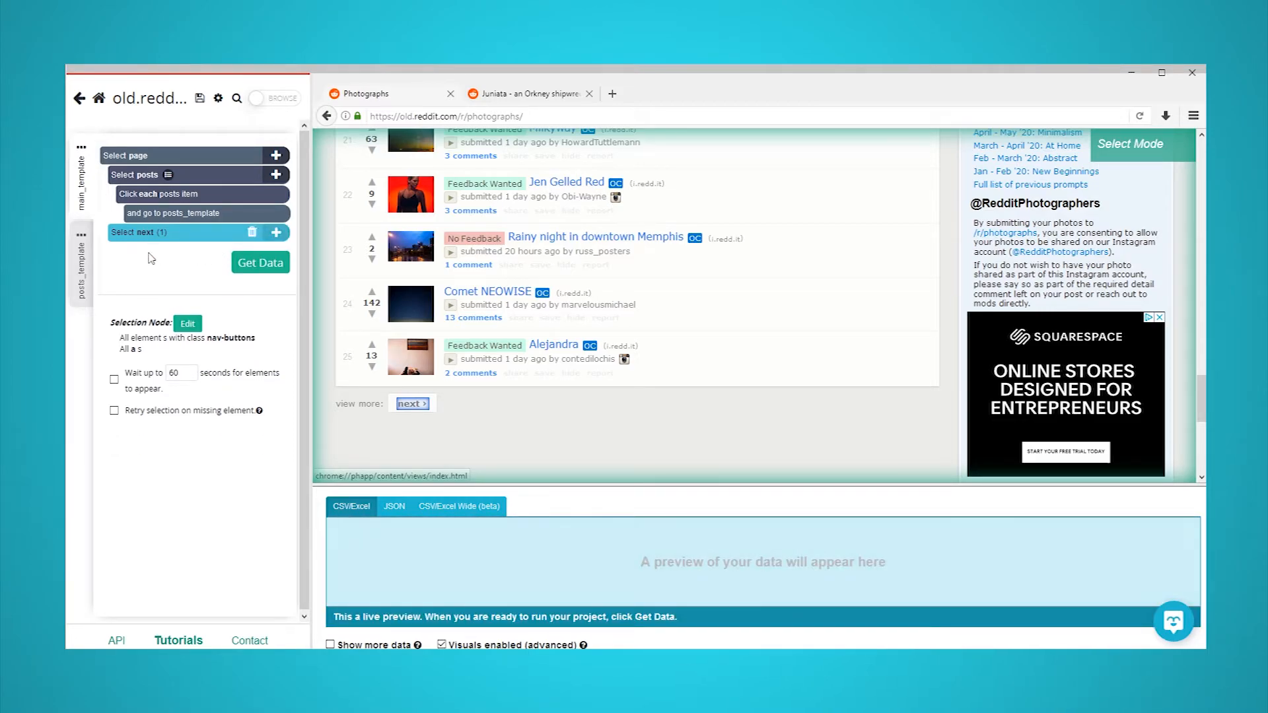
pyautogui.click(276, 233)
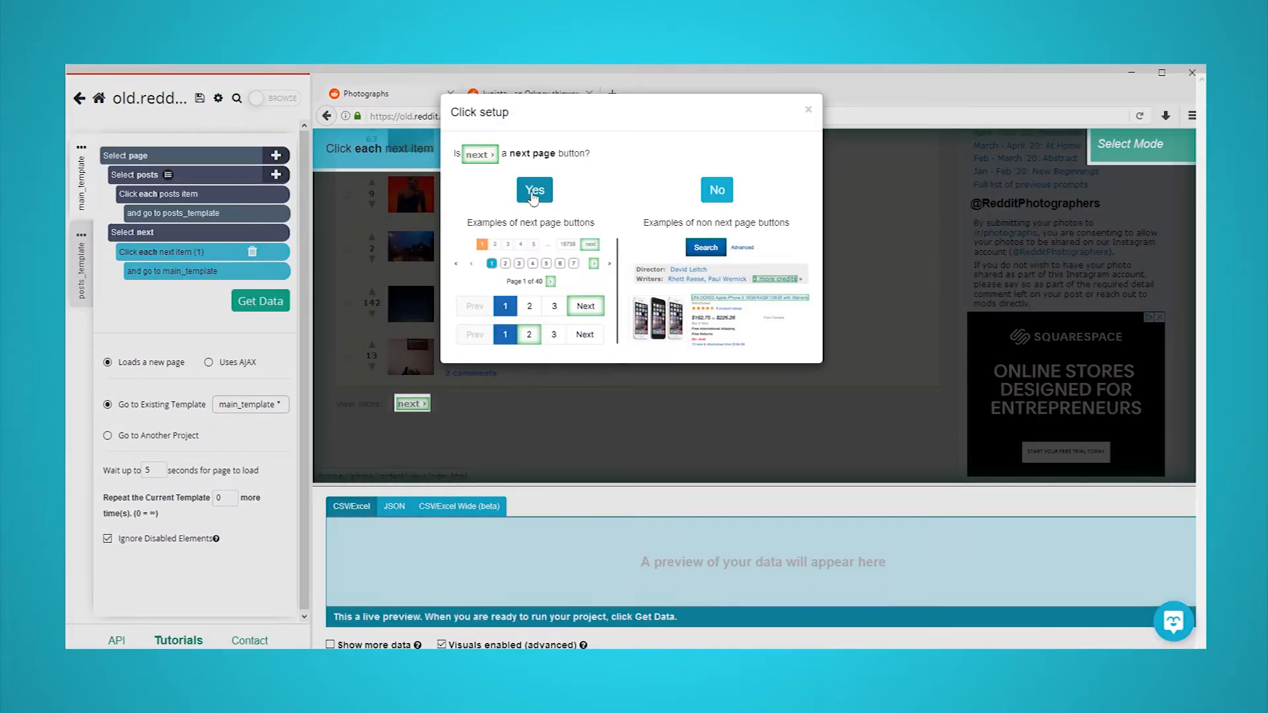
# - Mark 'next' as a next-page button repeating the main template 4 times
pyautogui.click(533, 190)
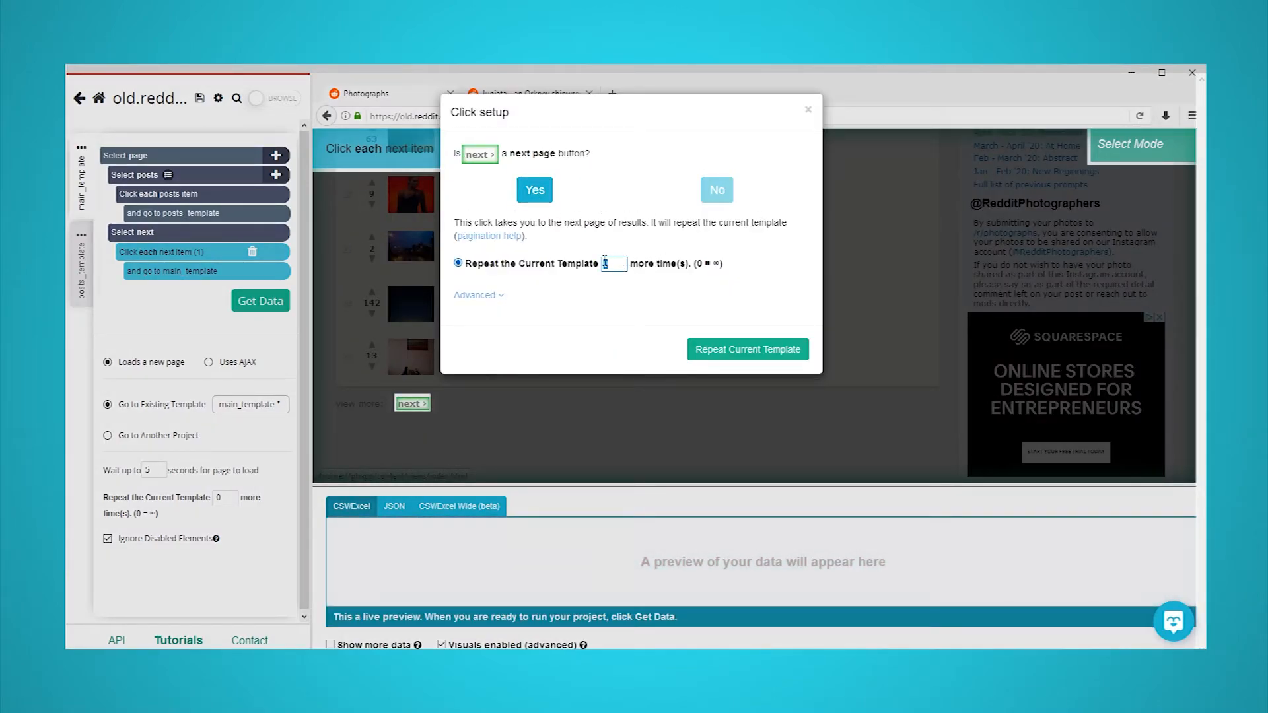
pyautogui.write('4')
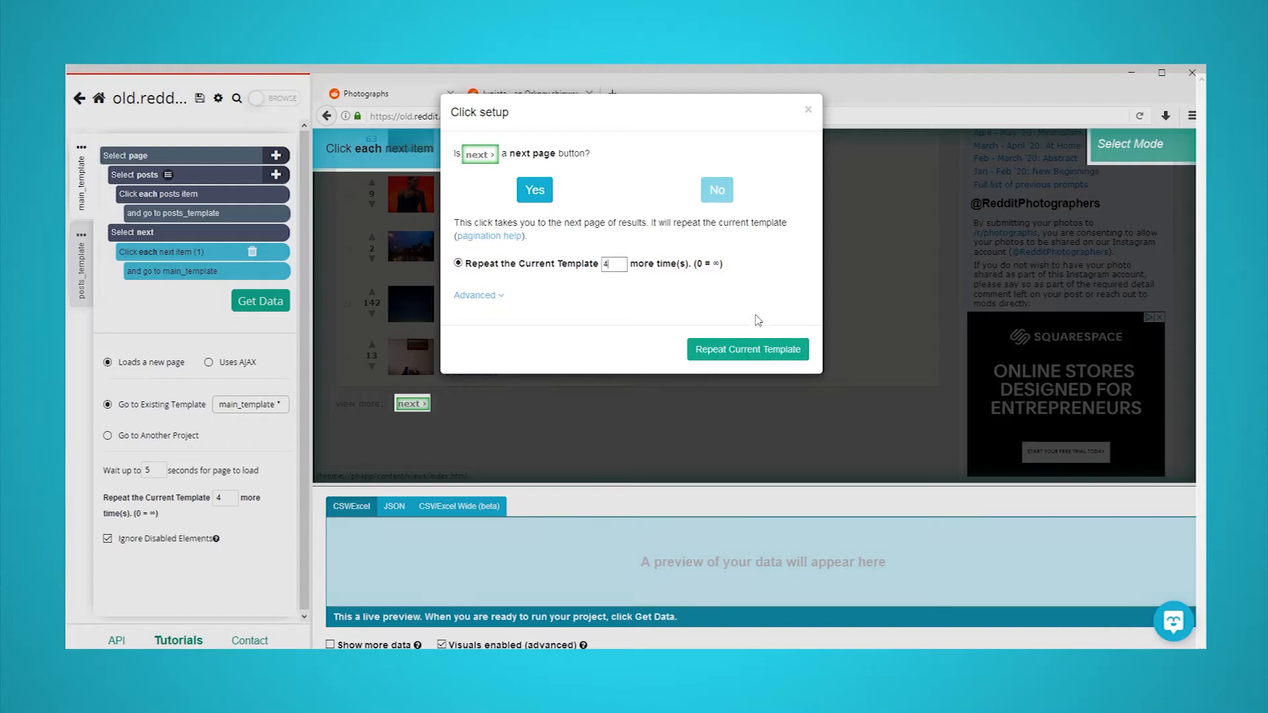
pyautogui.moveTo(748, 357)
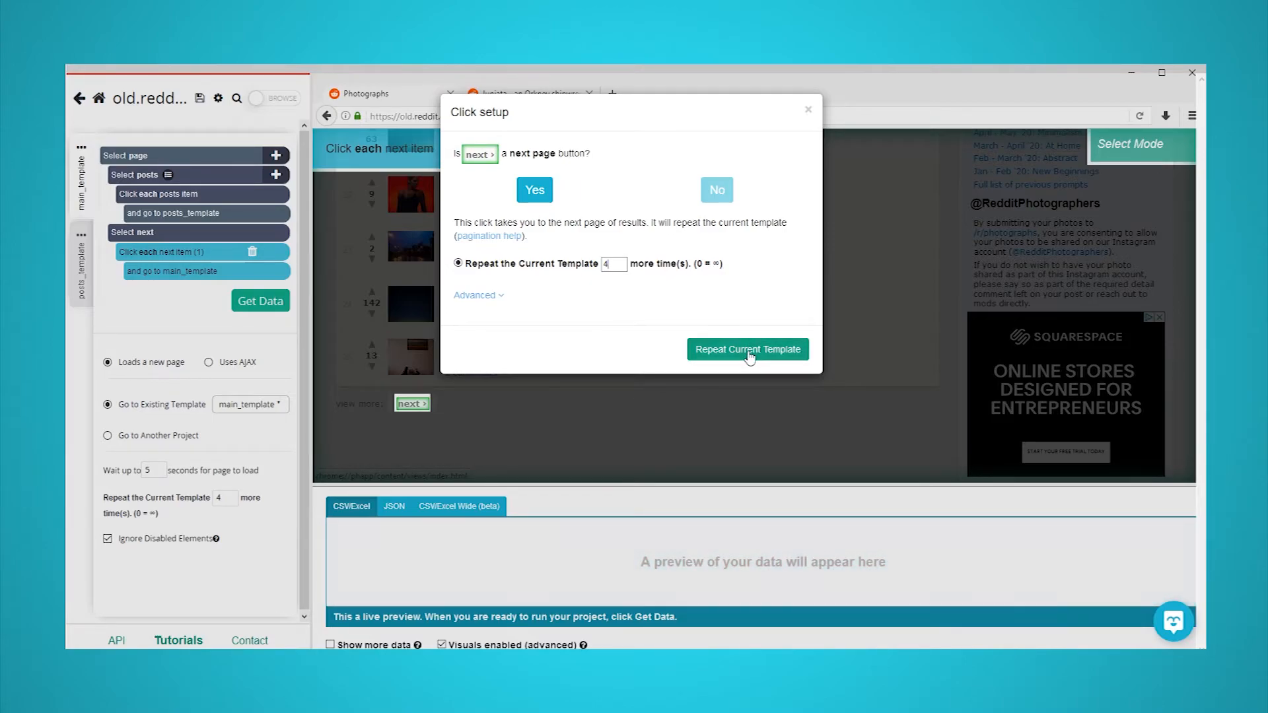
pyautogui.click(747, 349)
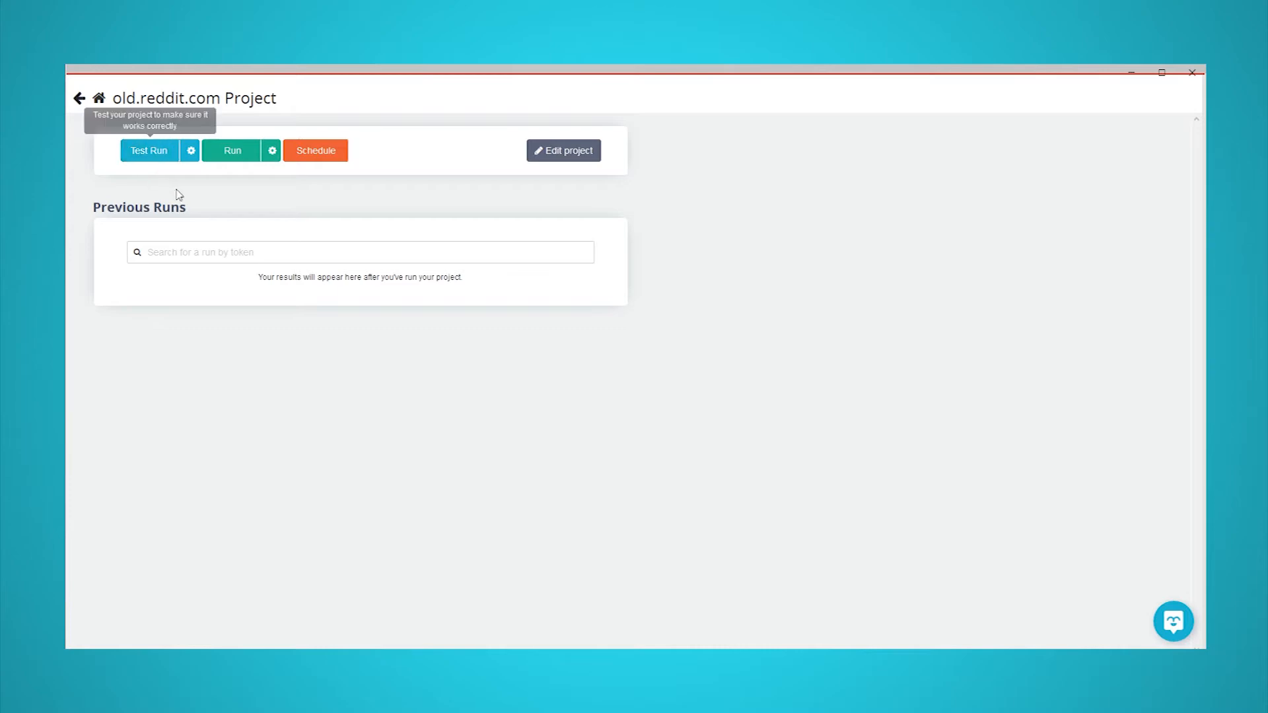
pyautogui.moveTo(314, 151)
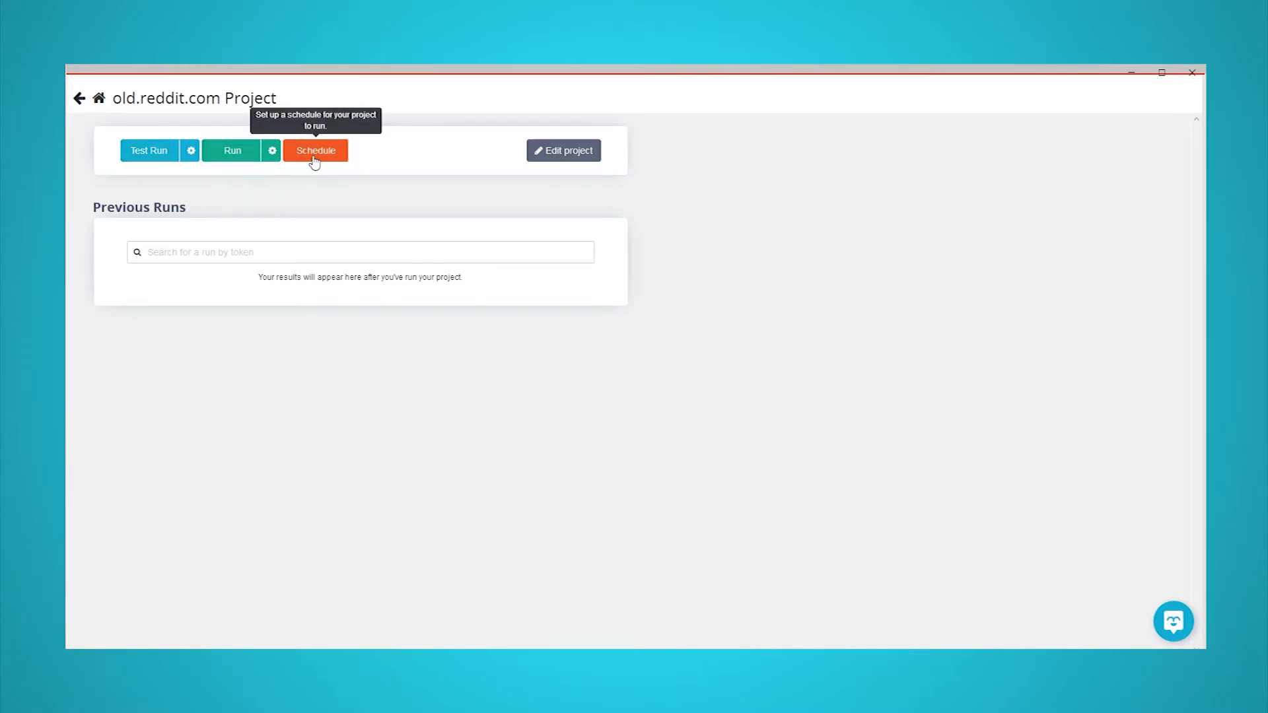
pyautogui.moveTo(219, 160)
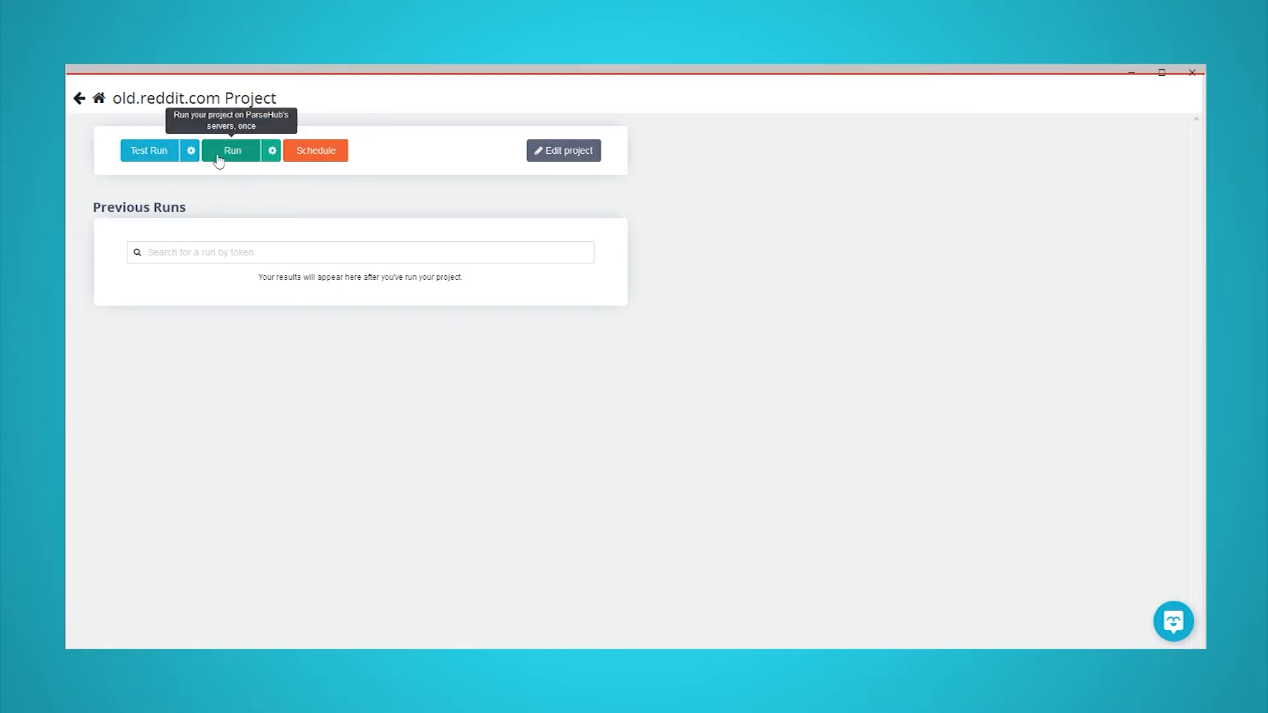
# - Run the project, refresh until 151 pages are collected, and download the CSV
pyautogui.click(231, 151)
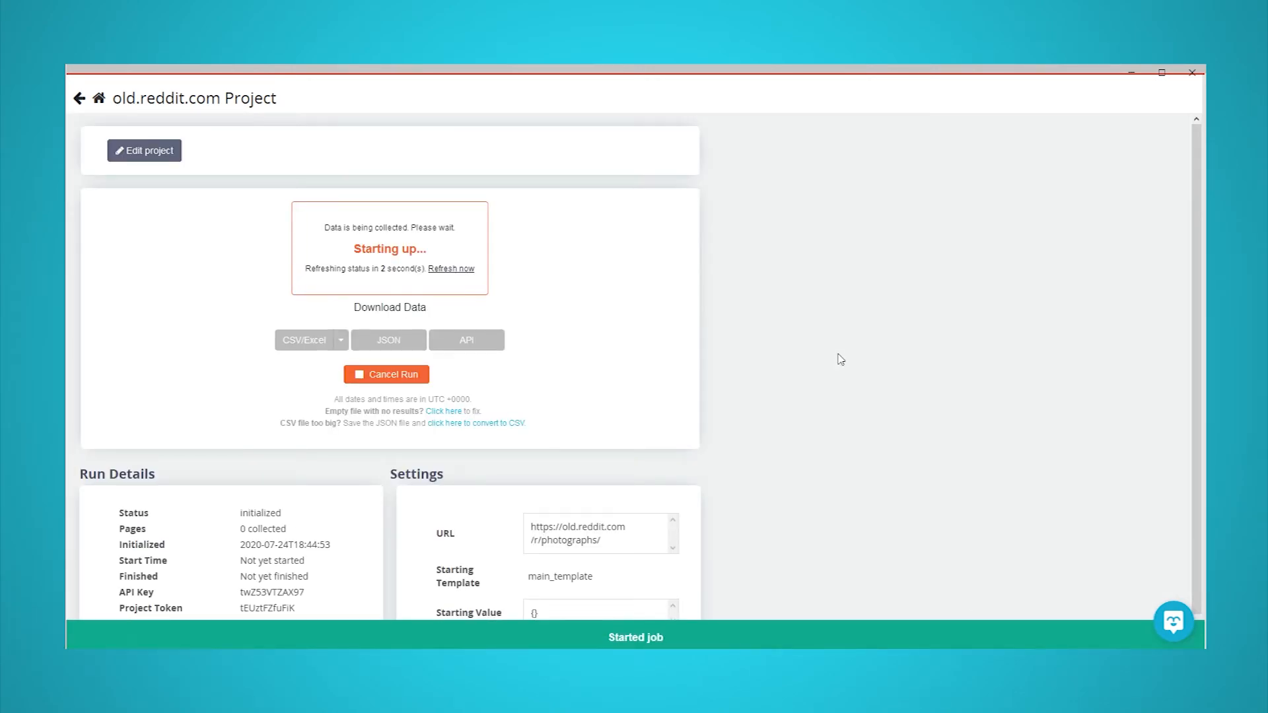
pyautogui.click(451, 269)
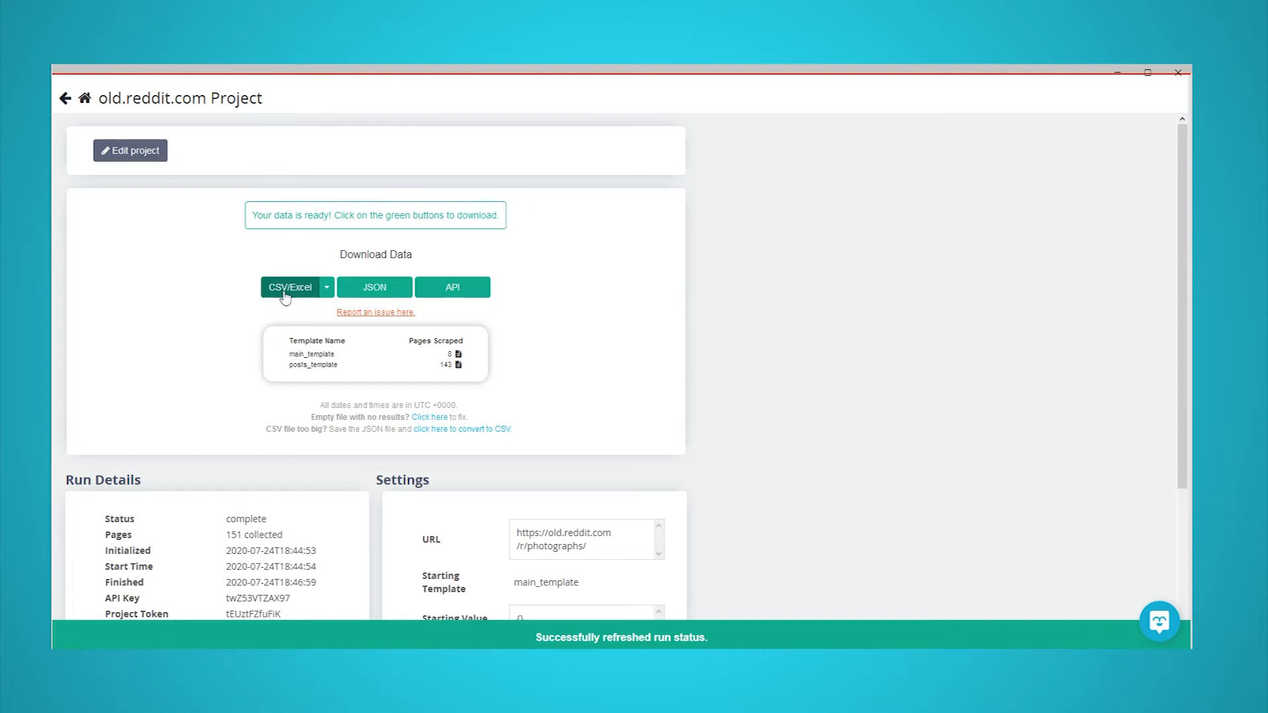
pyautogui.click(290, 288)
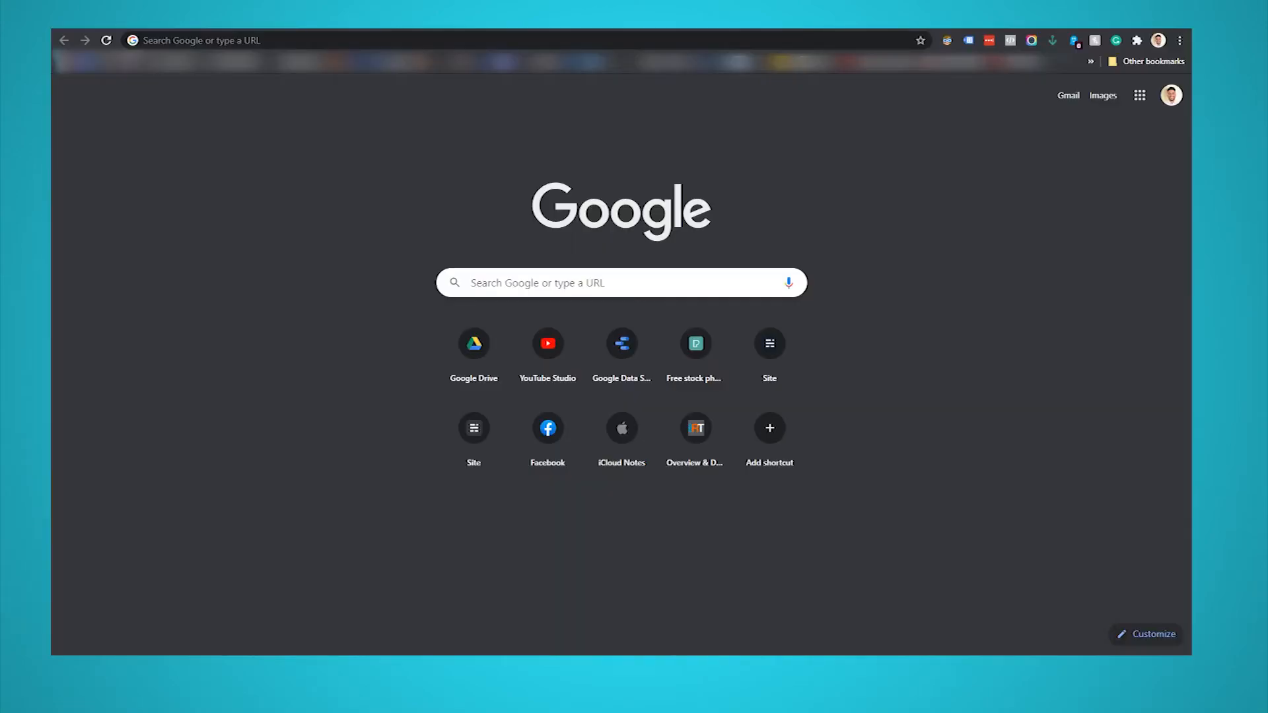
pyautogui.moveTo(964, 372)
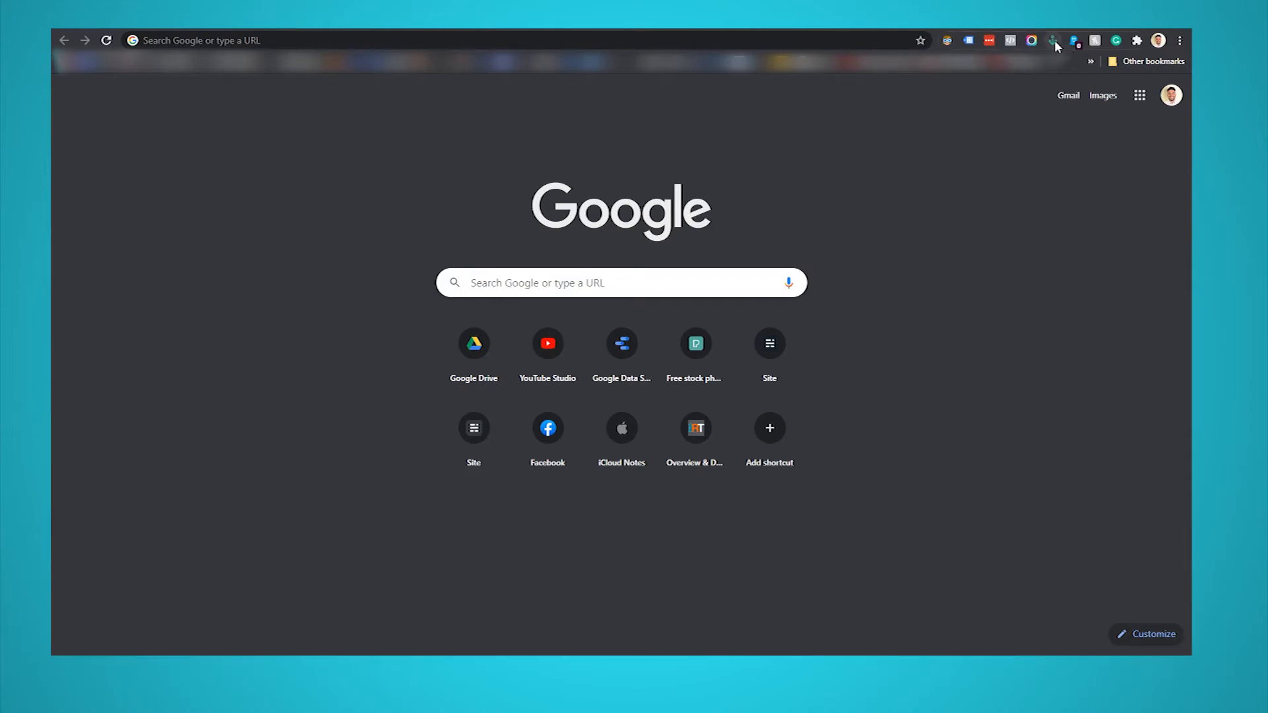
# - Download all listed i.redd.it image URLs as JPGs from the Tab Save extension
pyautogui.click(1054, 40)
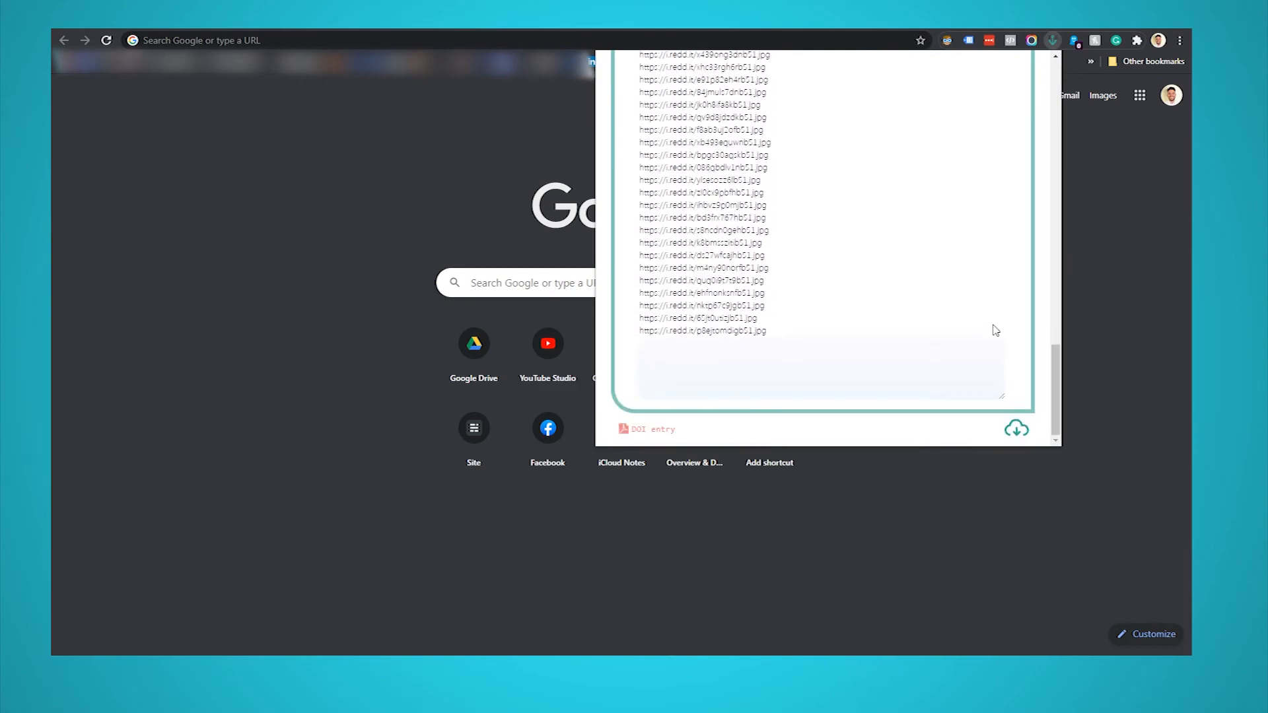
pyautogui.click(1016, 429)
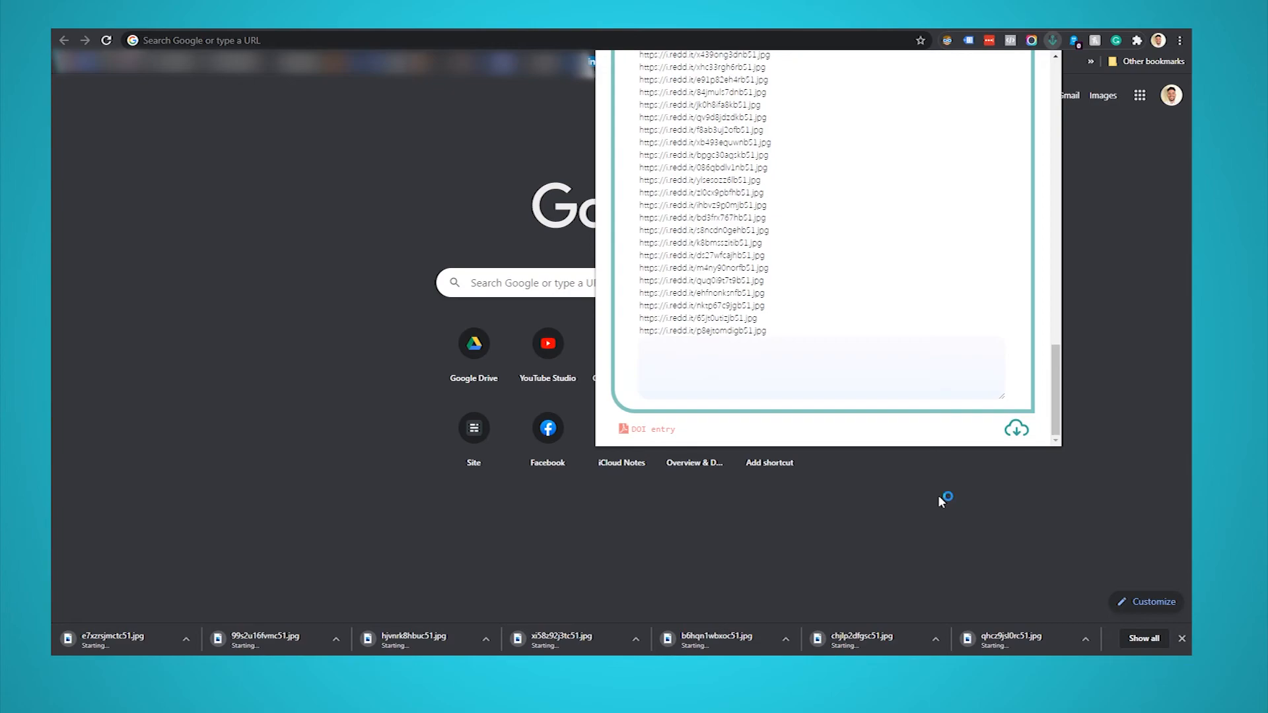
pyautogui.moveTo(940, 501)
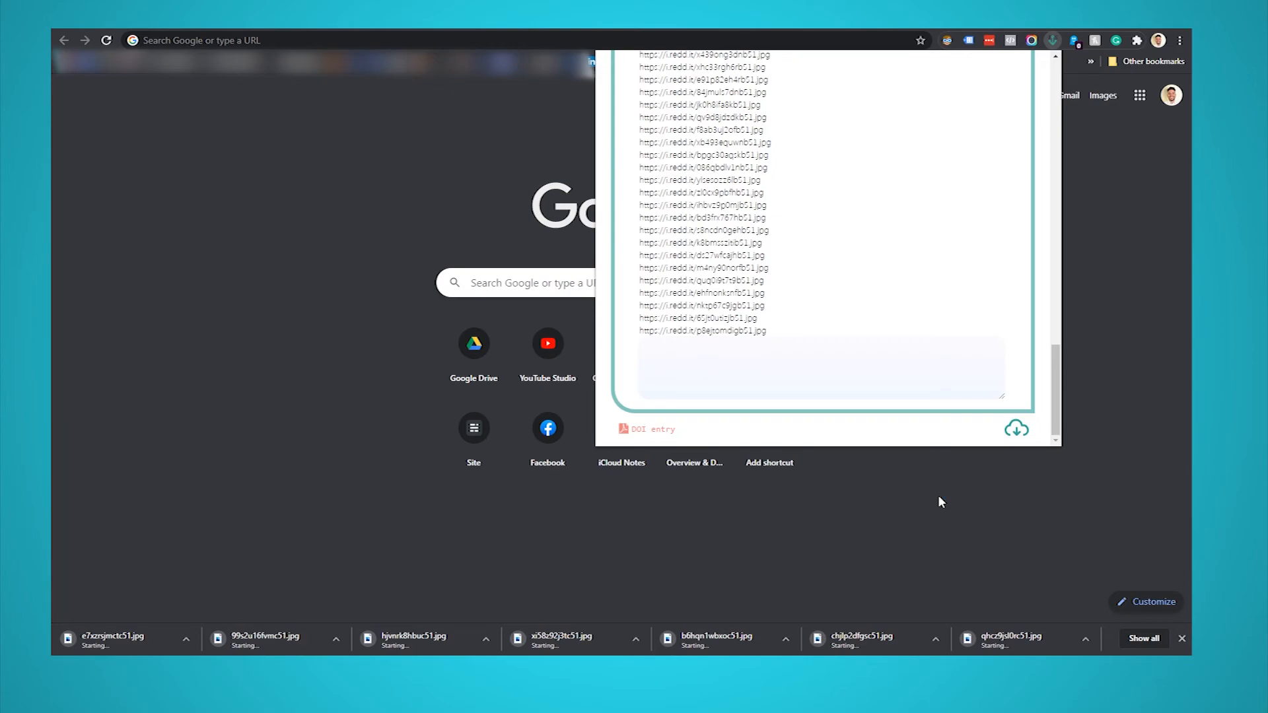